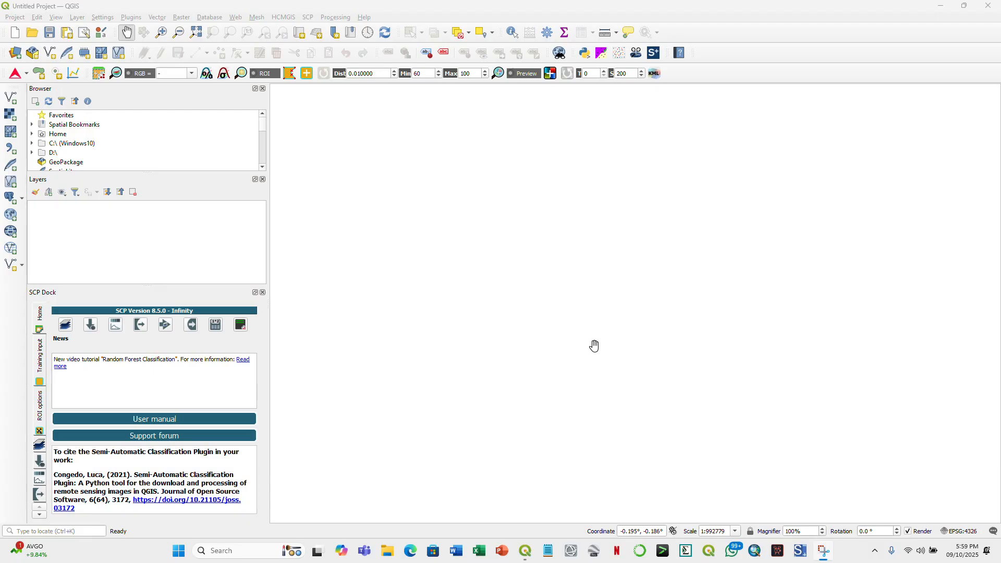
pyautogui.moveTo(308, 17)
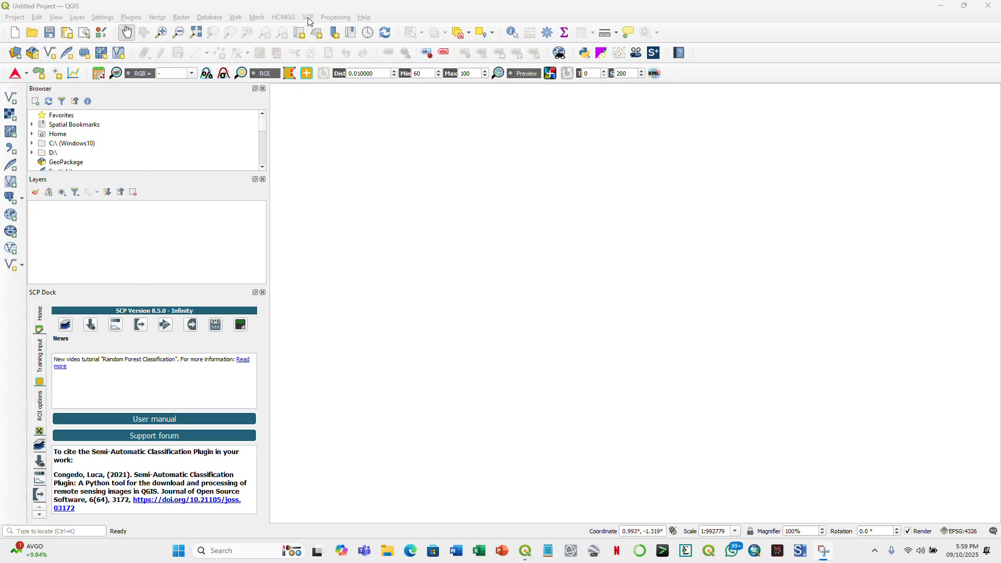
# Step: Bring up the SCP plugin's tools menu over the empty project
pyautogui.click(308, 18)
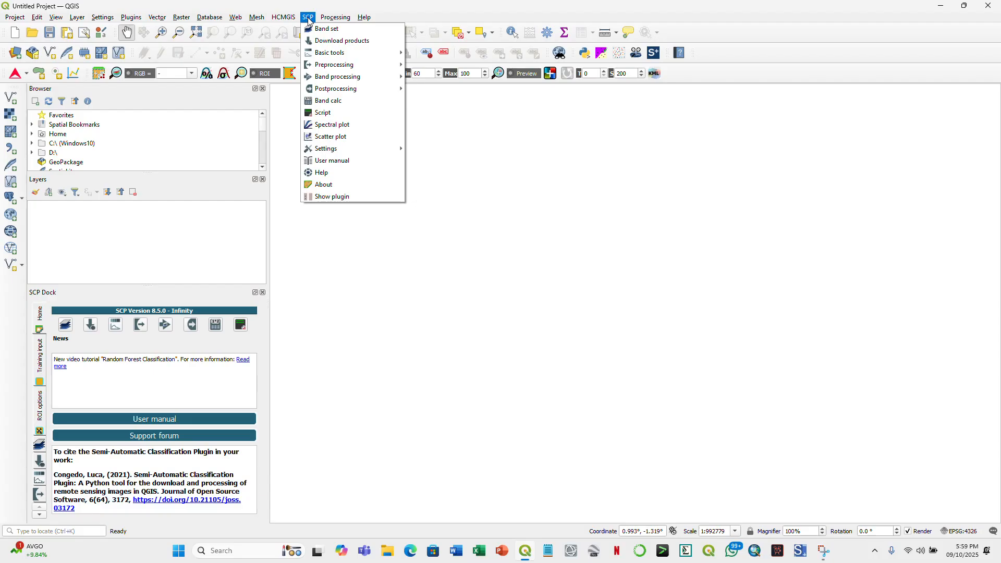
pyautogui.moveTo(330, 52)
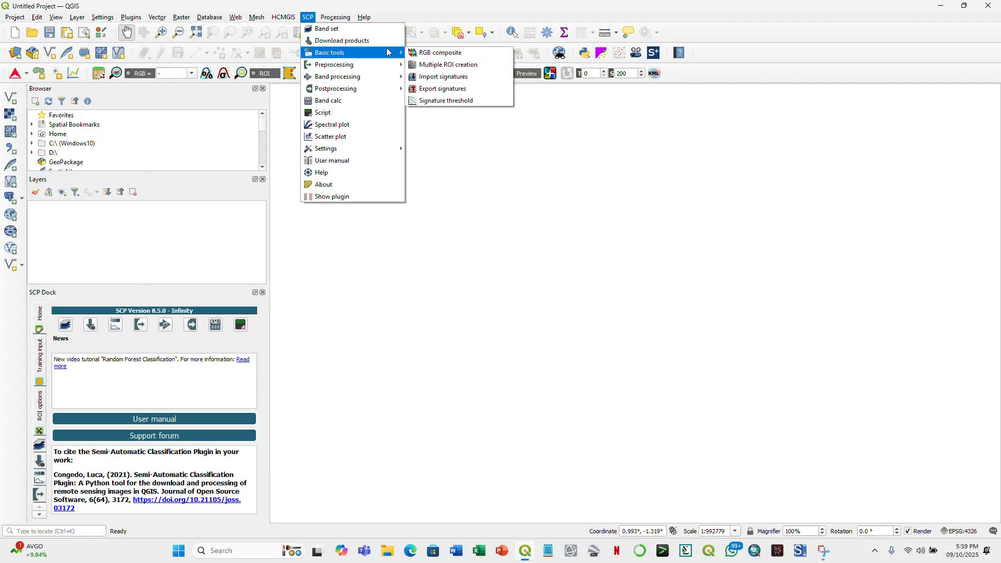
pyautogui.moveTo(341, 40)
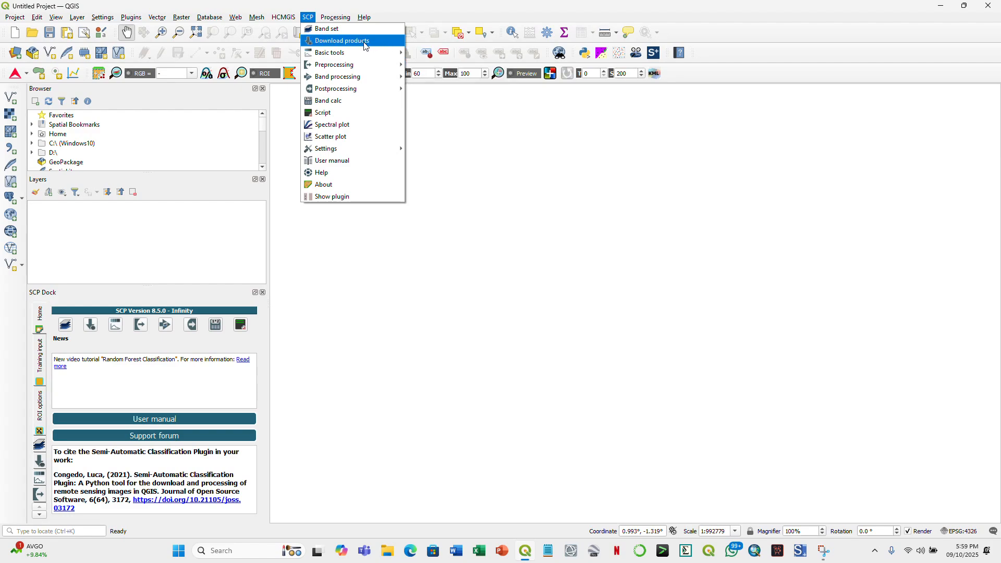
# Step: Start the Download products tool and go to its Login data settings for the HLS credentials
pyautogui.click(342, 41)
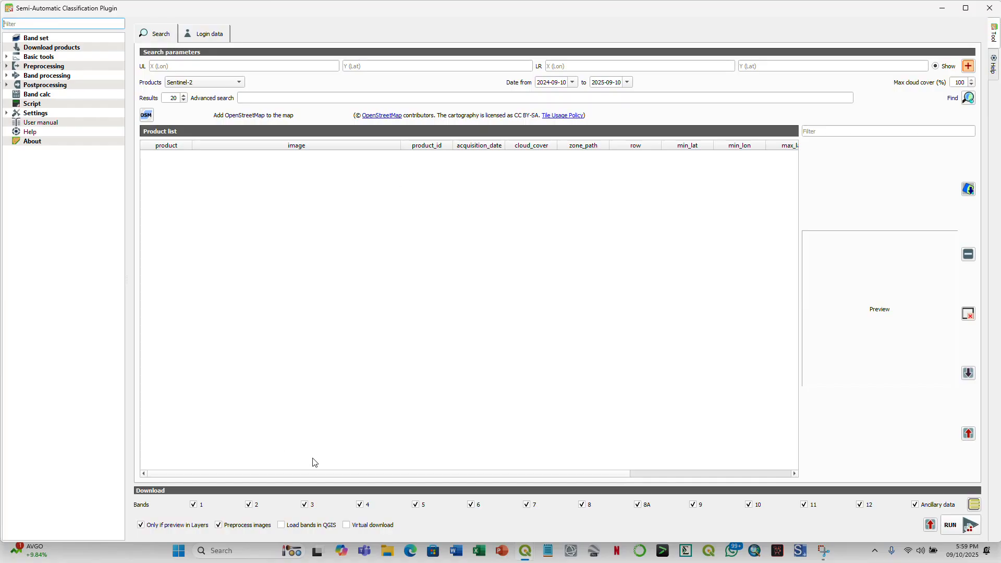
pyautogui.moveTo(9, 329)
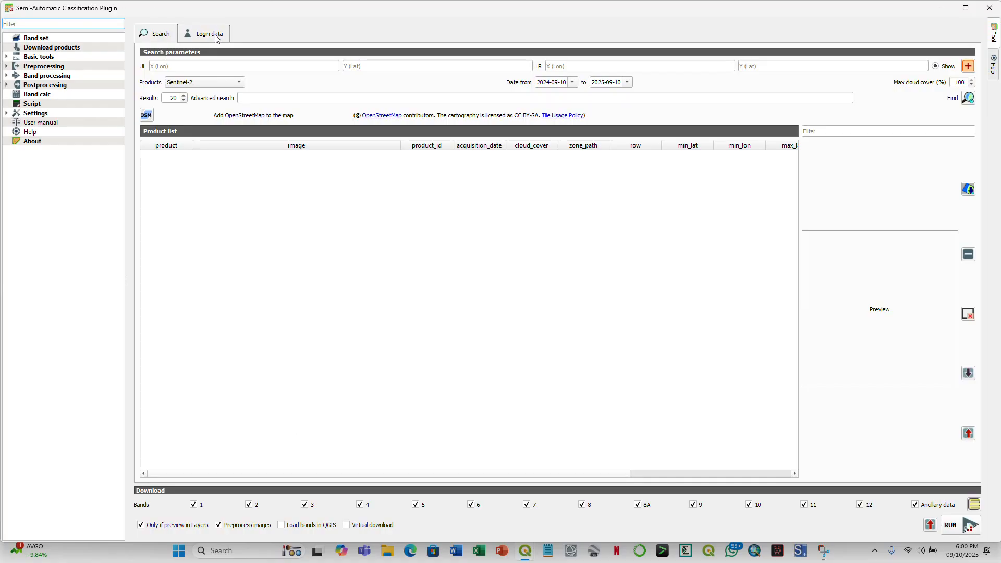
pyautogui.click(209, 34)
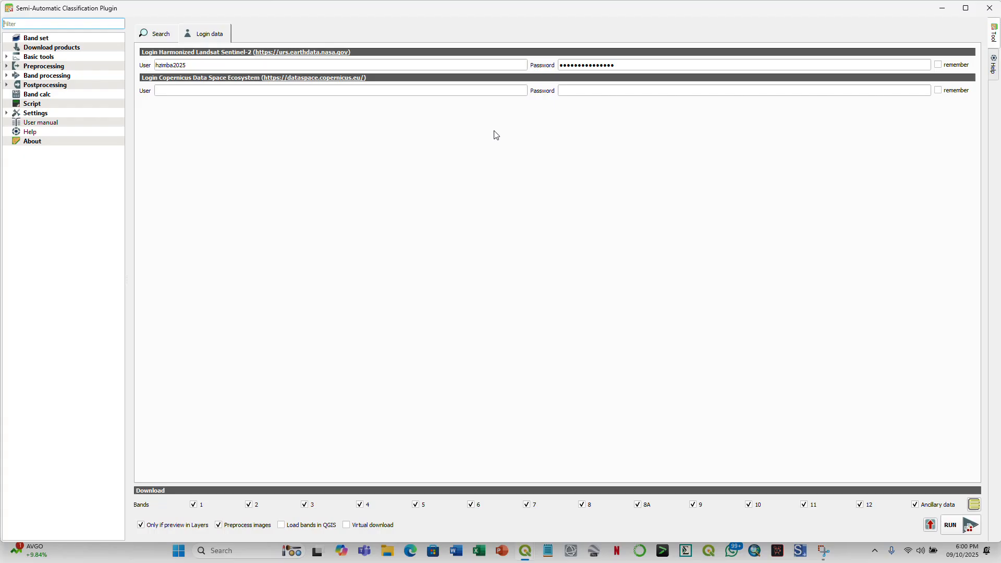
pyautogui.moveTo(475, 130)
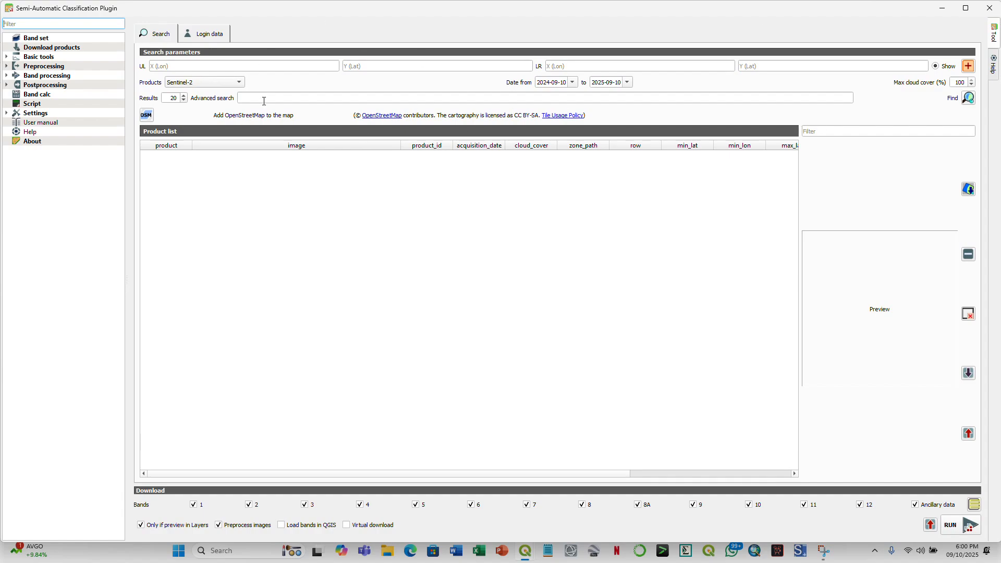
# Step: Keep Sentinel-2 as the product and set the search end date to 2024-09-20
pyautogui.click(203, 81)
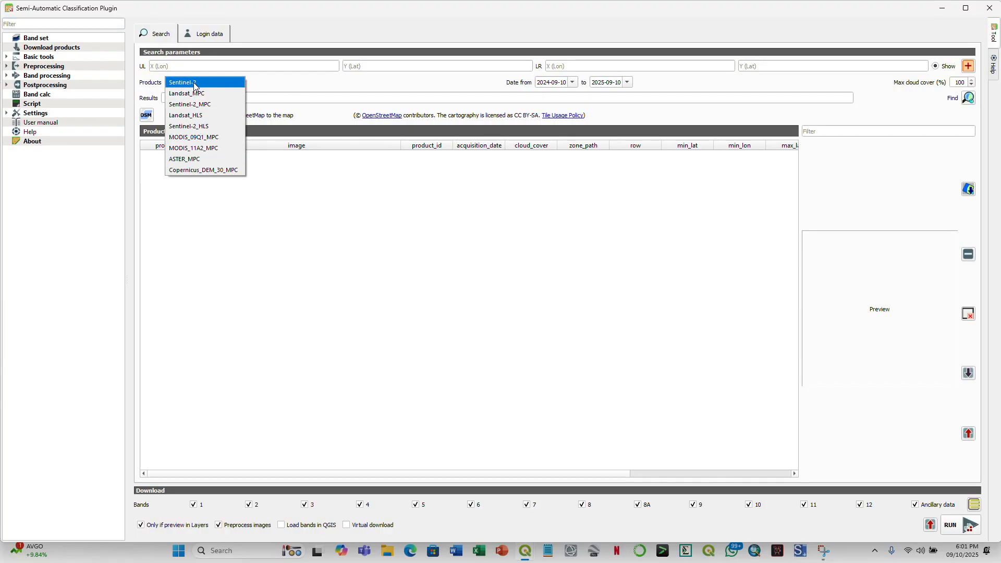
pyautogui.click(183, 82)
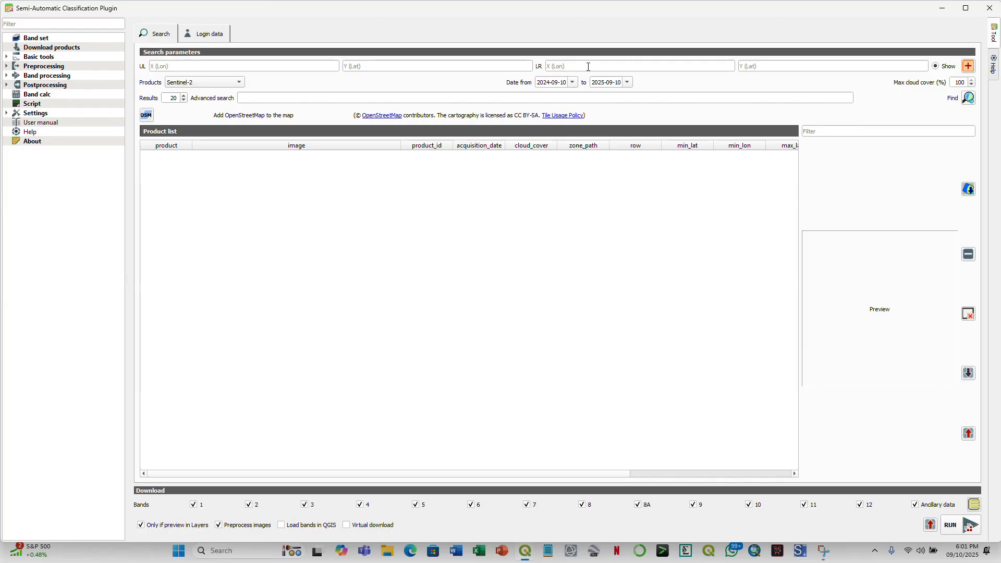
pyautogui.moveTo(597, 97)
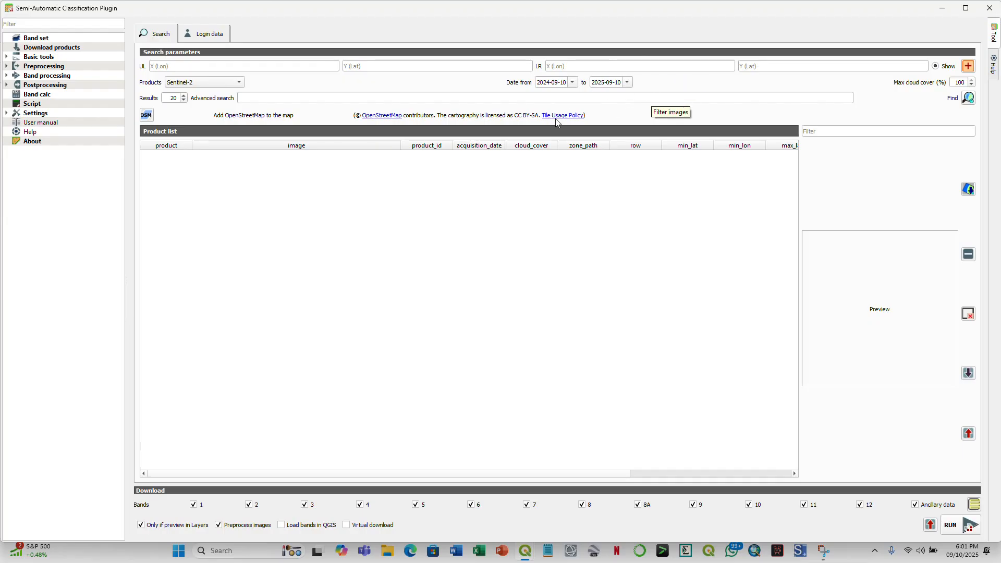
pyautogui.moveTo(581, 89)
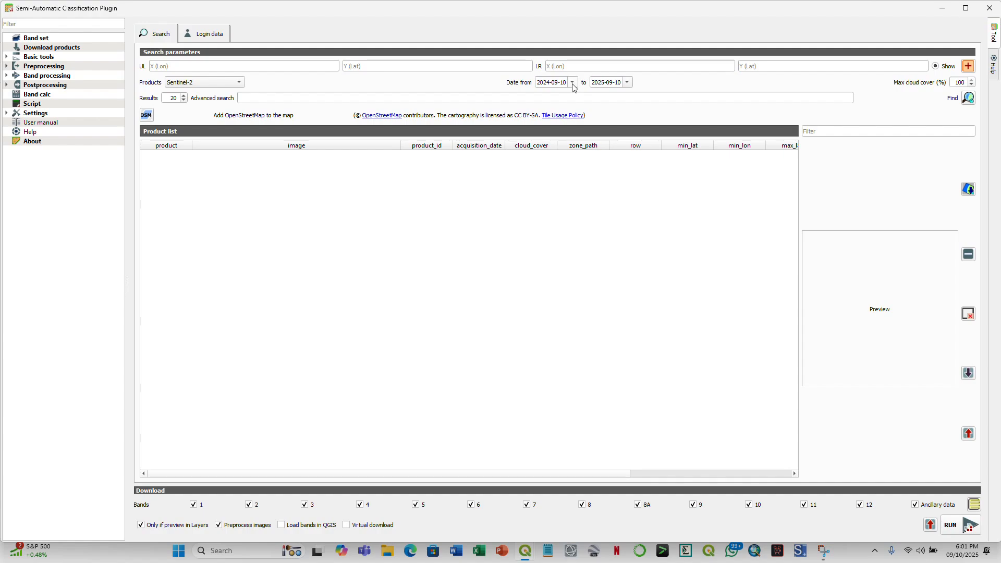
pyautogui.moveTo(606, 91)
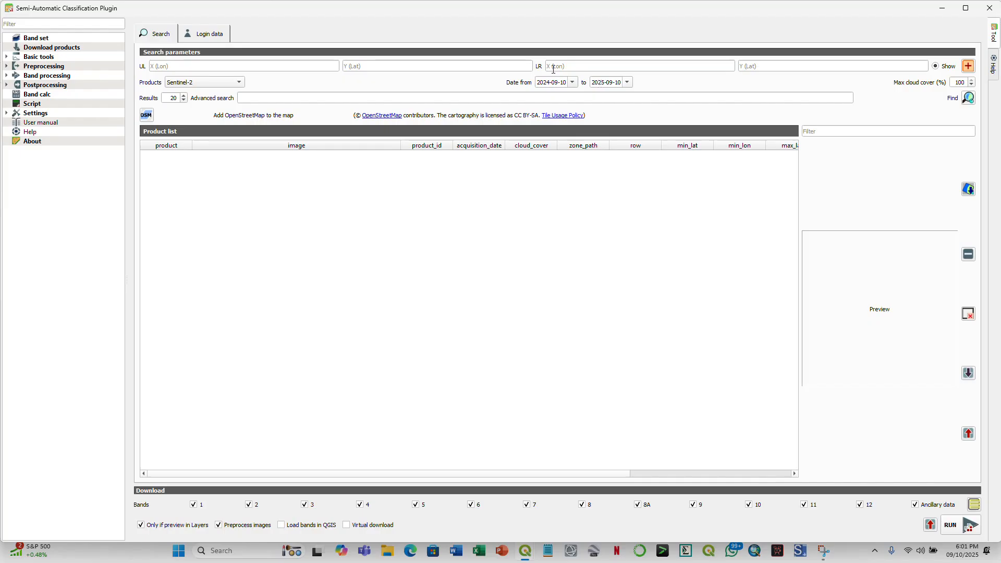
pyautogui.moveTo(619, 93)
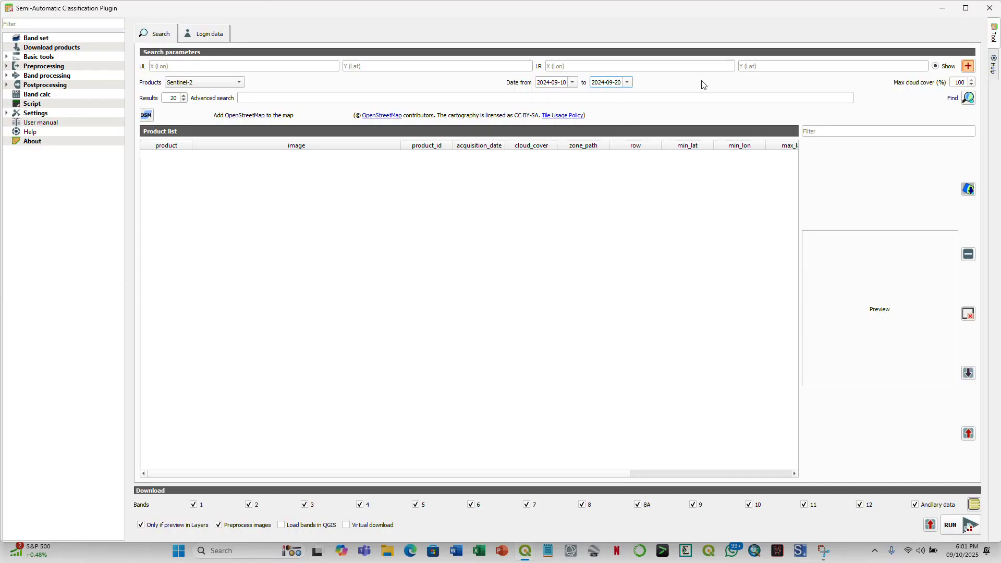
pyautogui.click(959, 82)
pyautogui.write('5')
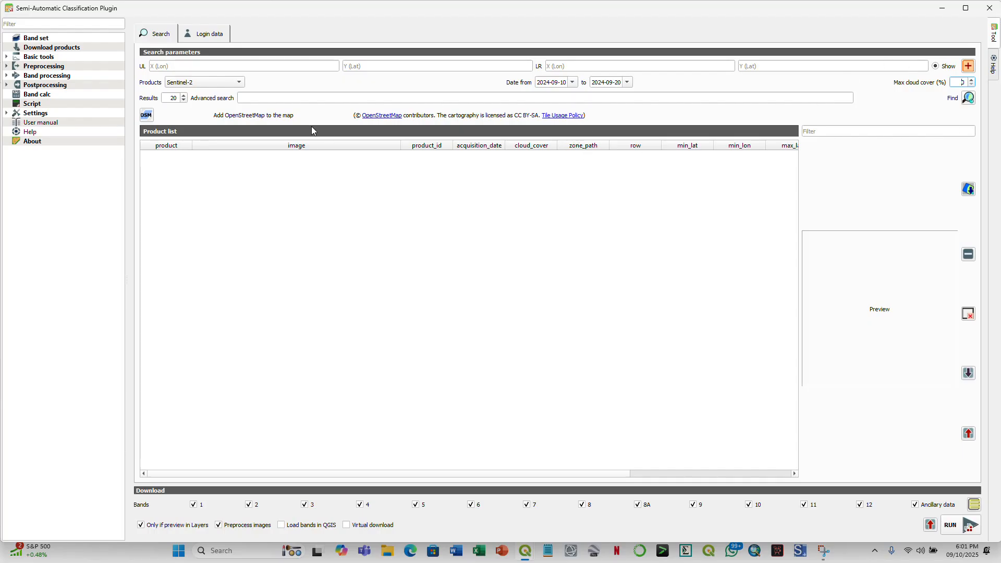
pyautogui.moveTo(717, 243)
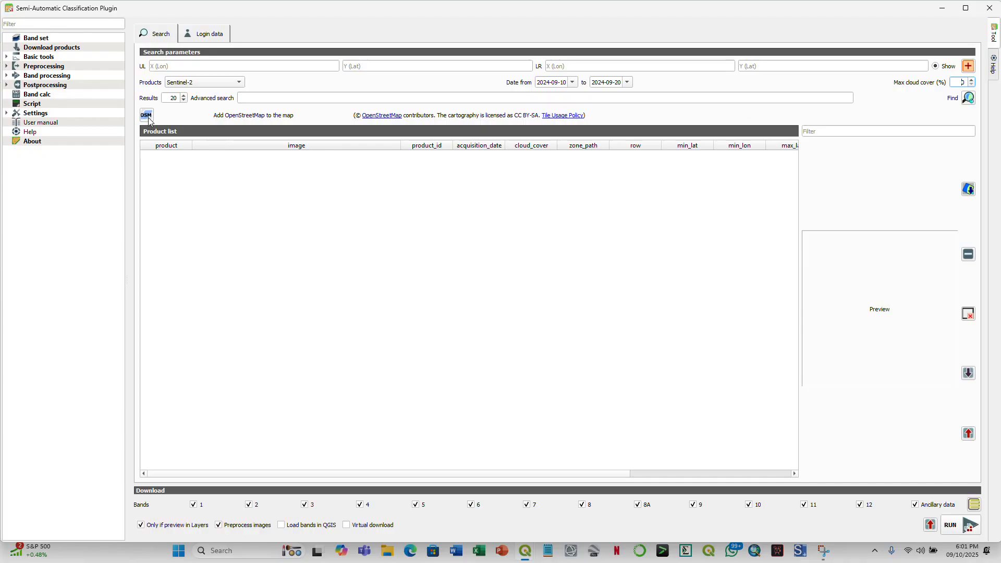
pyautogui.moveTo(146, 115)
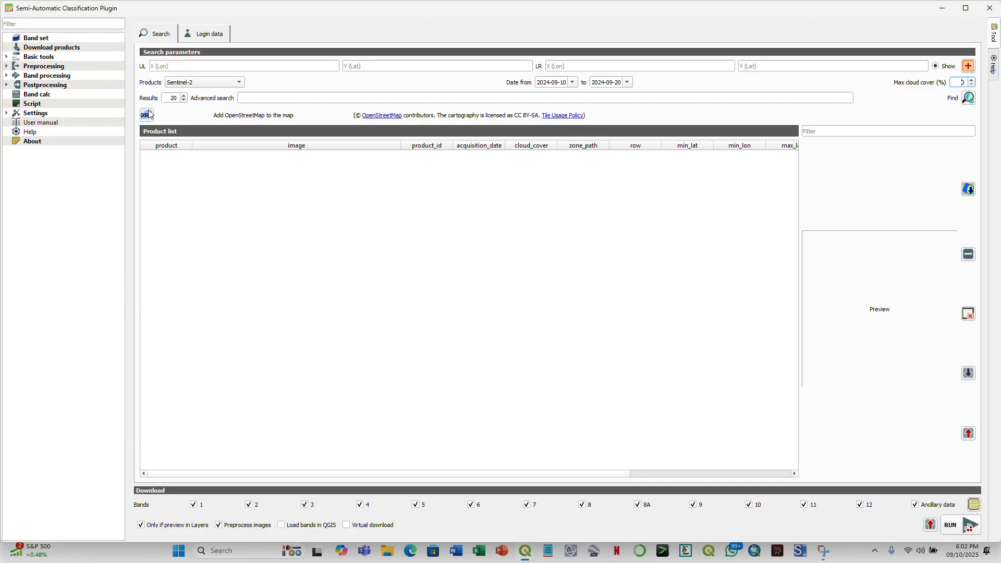
pyautogui.moveTo(146, 114)
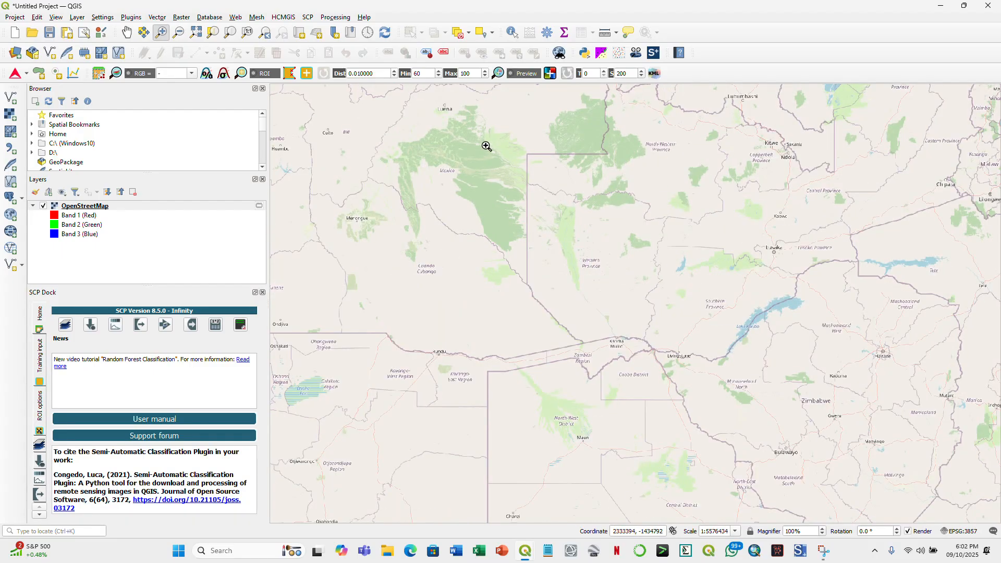
# Step: Zoom the map into the area of interest over the new OpenStreetMap basemap
pyautogui.moveTo(487, 146); pyautogui.dragTo(787, 415)
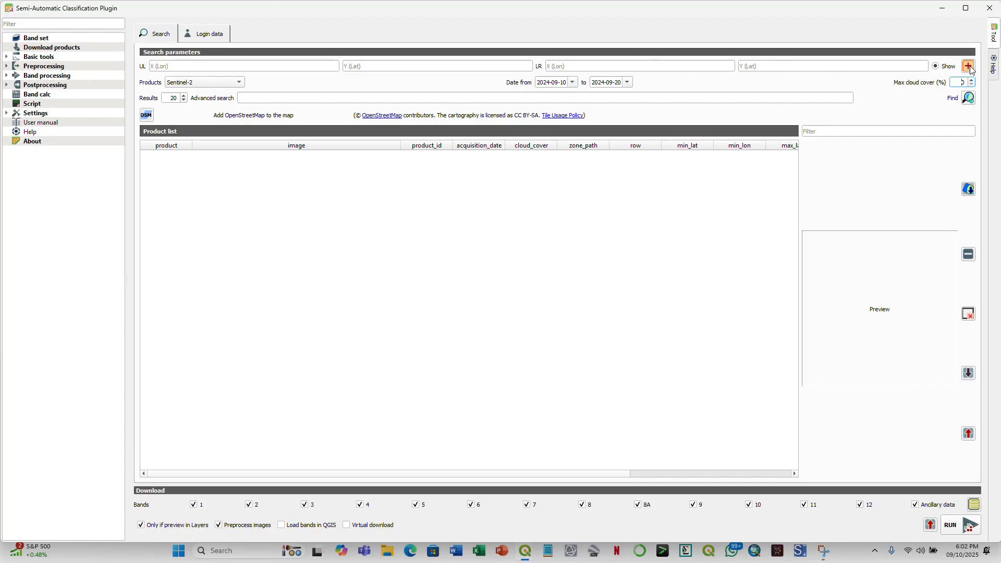
pyautogui.moveTo(969, 65)
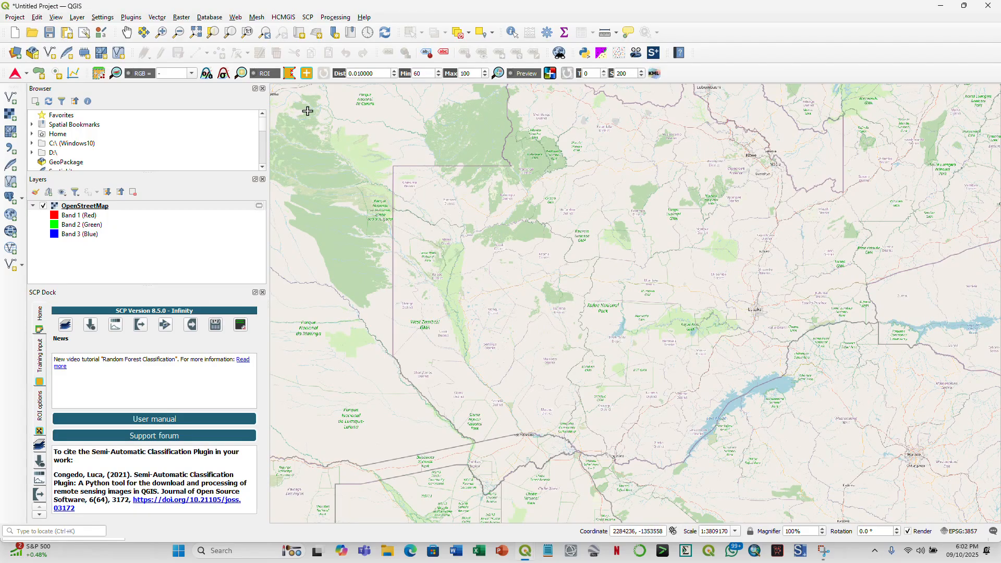
pyautogui.moveTo(302, 111)
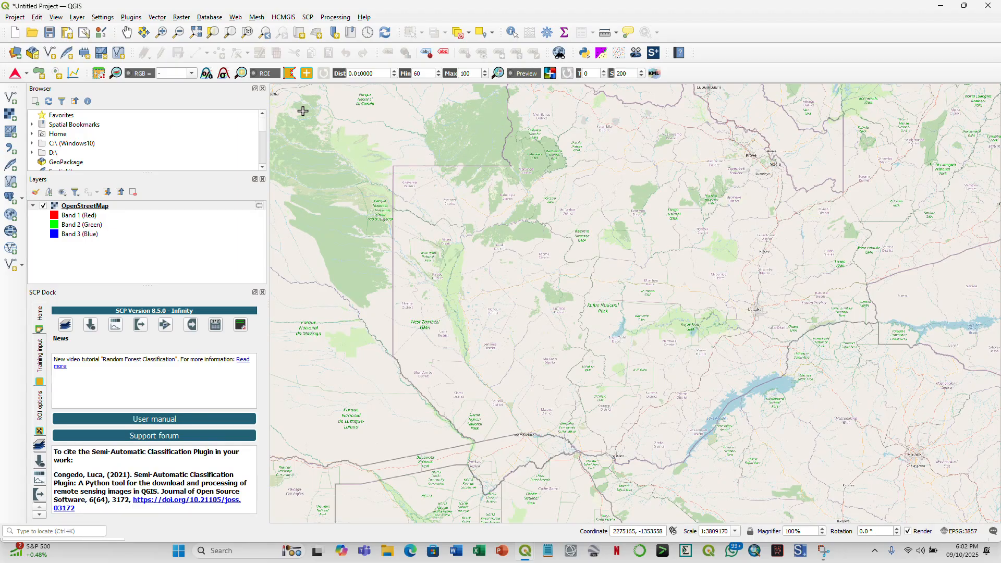
pyautogui.moveTo(589, 311)
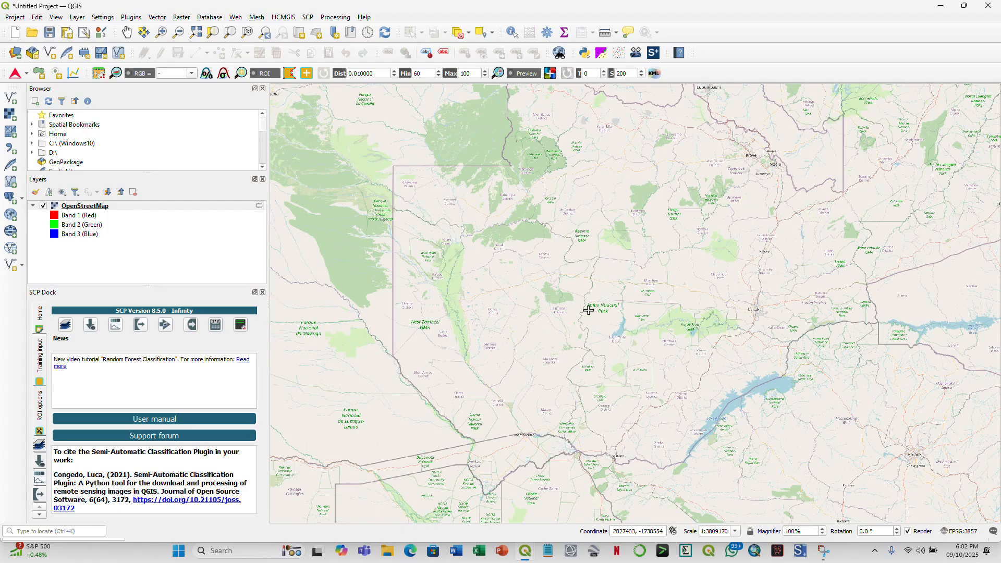
pyautogui.moveTo(586, 371)
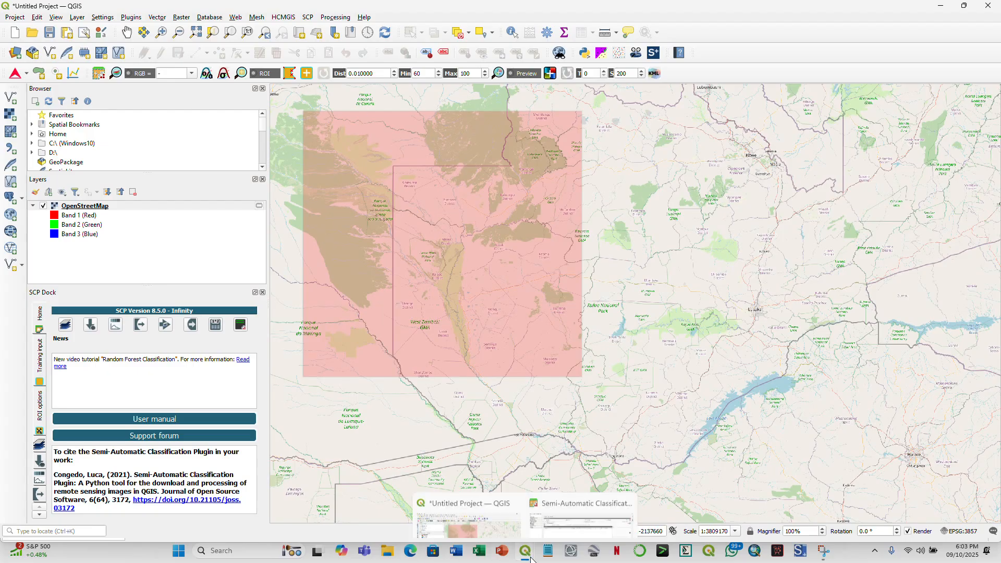
# Step: Return to the SCP download window with the drawn search rectangle's coordinates filled in
pyautogui.click(580, 504)
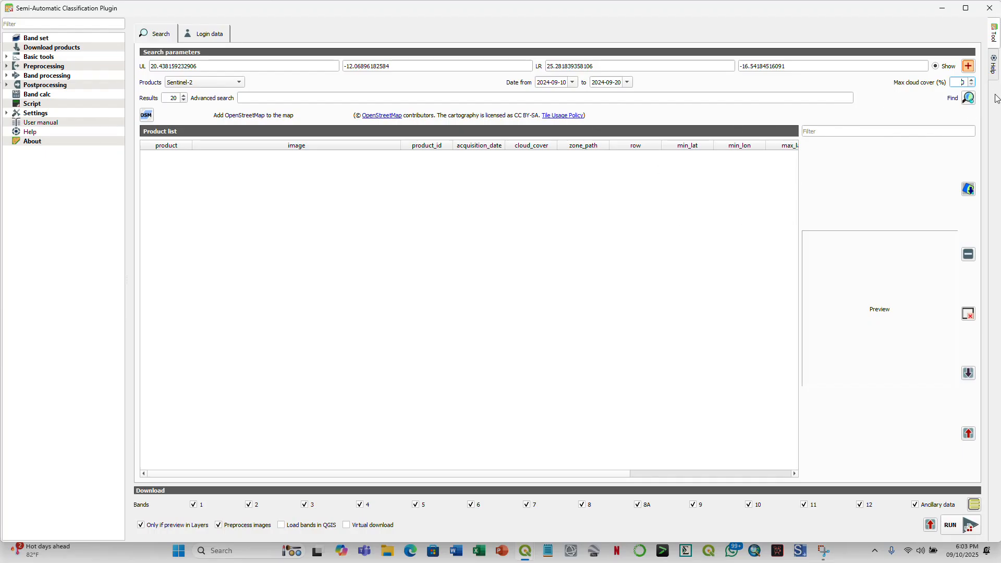
pyautogui.moveTo(968, 98)
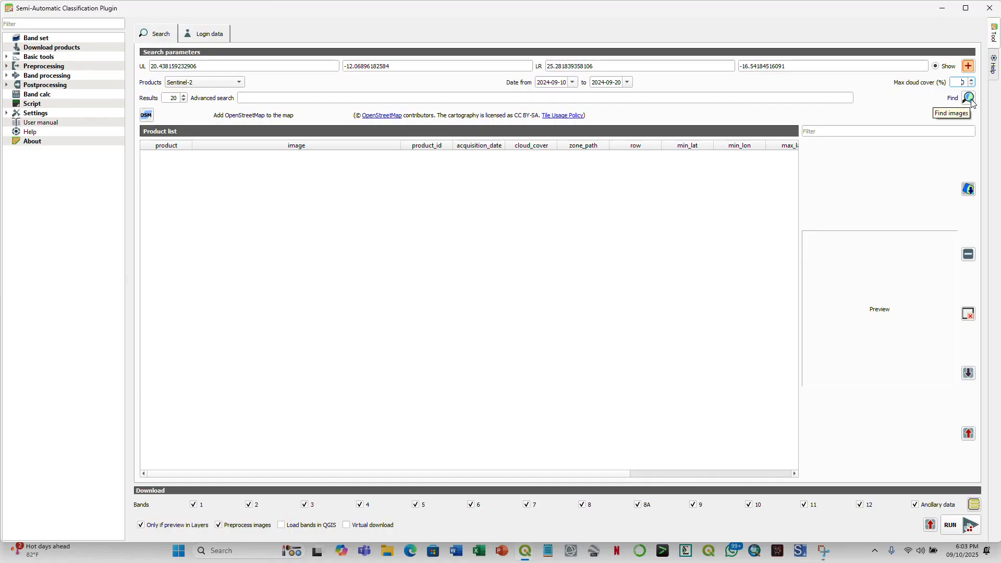
# Step: Run Find to search Sentinel-2 images for the drawn area and date range
pyautogui.click(969, 98)
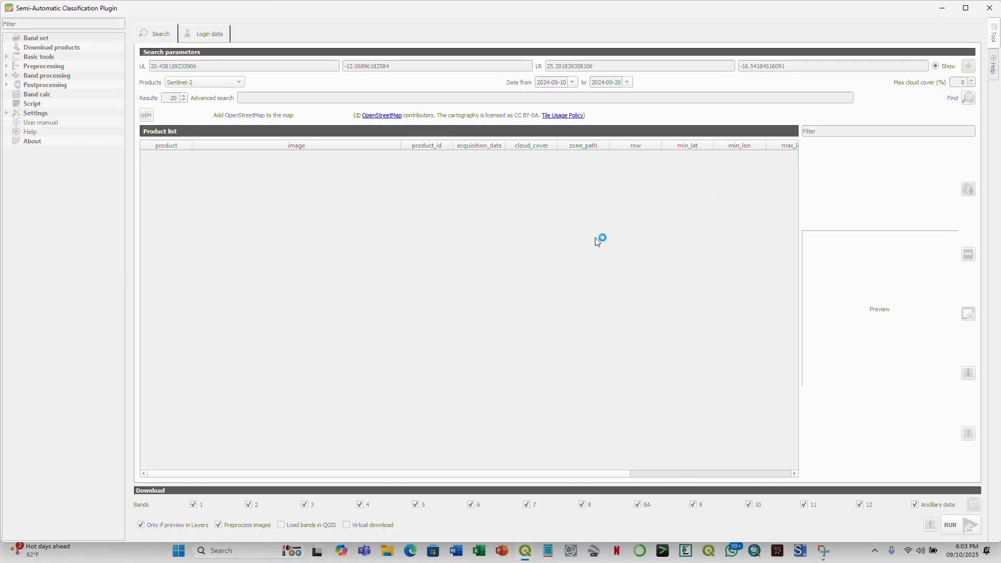
pyautogui.moveTo(473, 285)
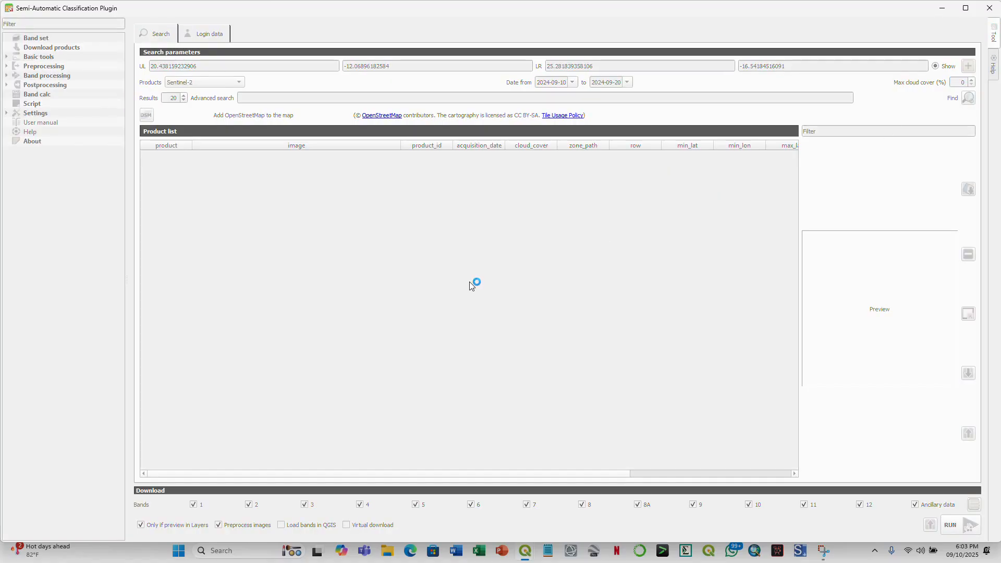
pyautogui.moveTo(472, 286)
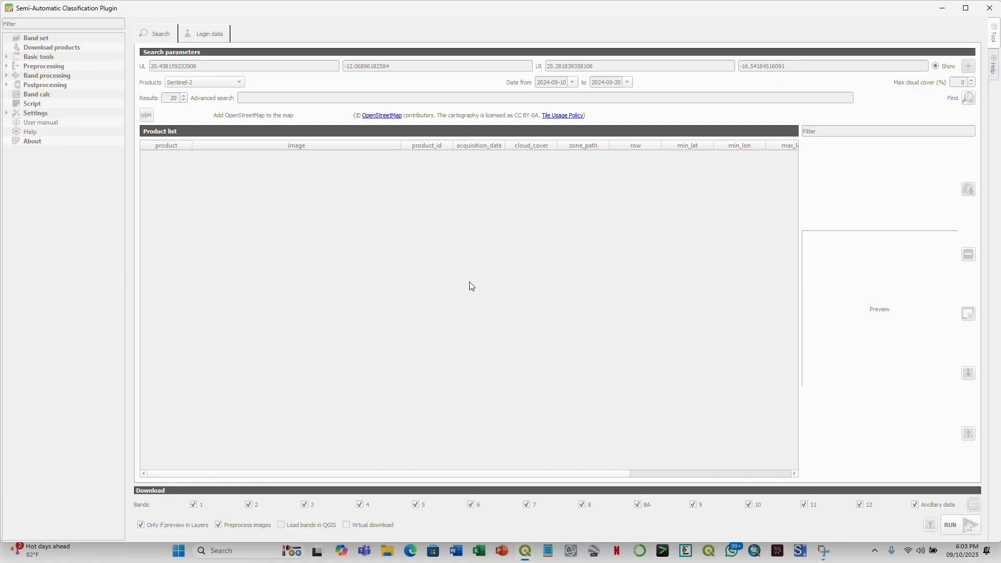
pyautogui.moveTo(525, 551)
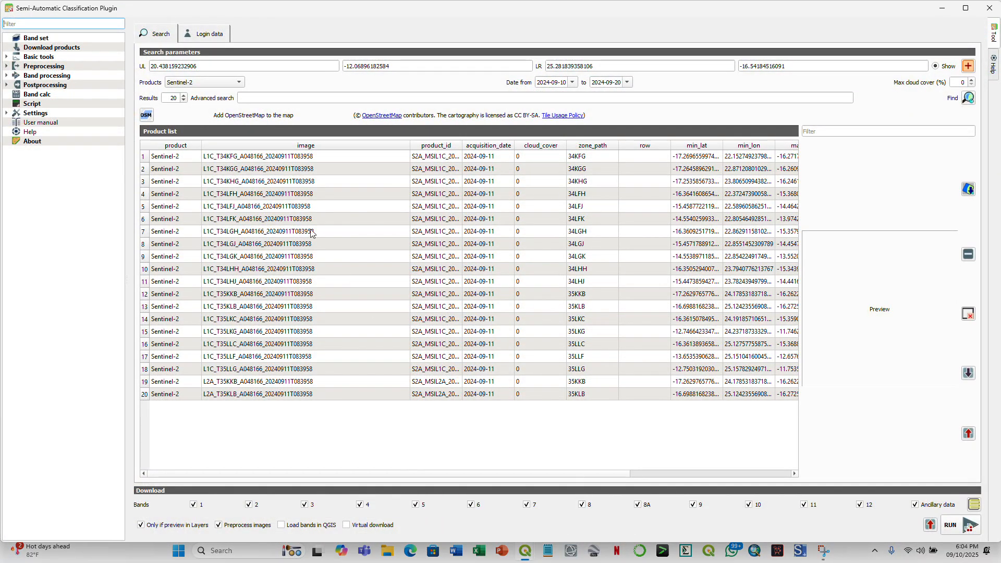
pyautogui.moveTo(694, 273)
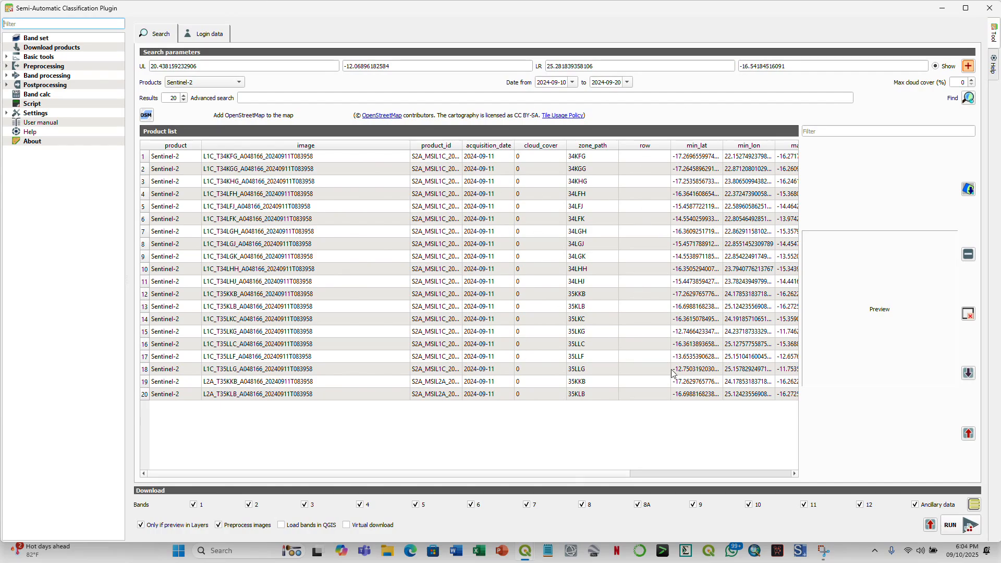
pyautogui.moveTo(582, 236)
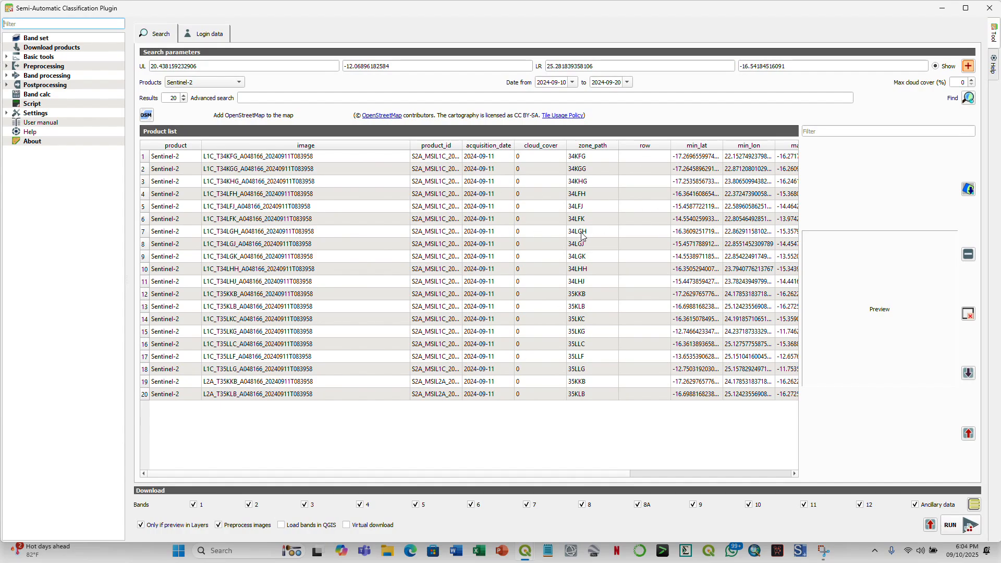
pyautogui.moveTo(623, 228)
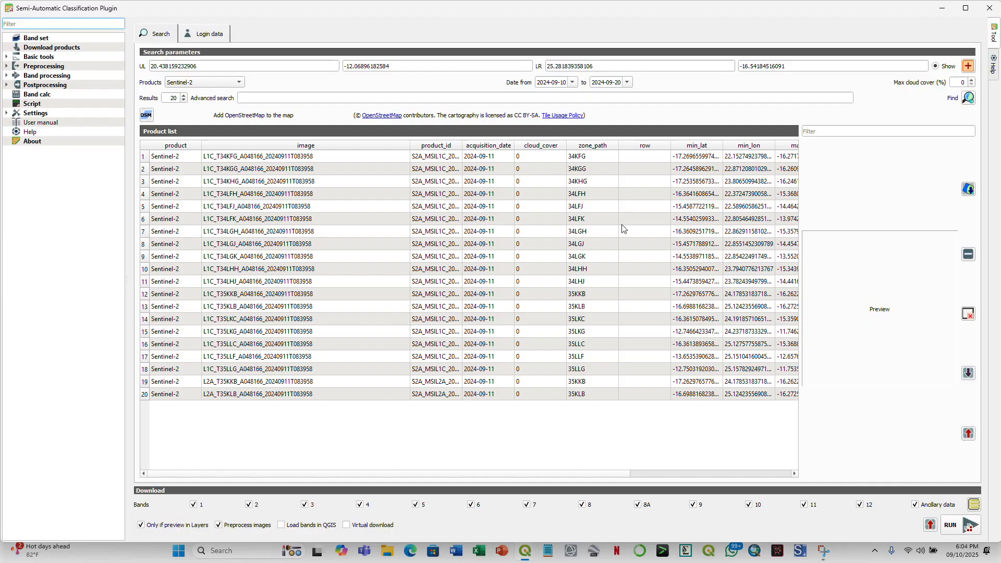
pyautogui.moveTo(409, 196)
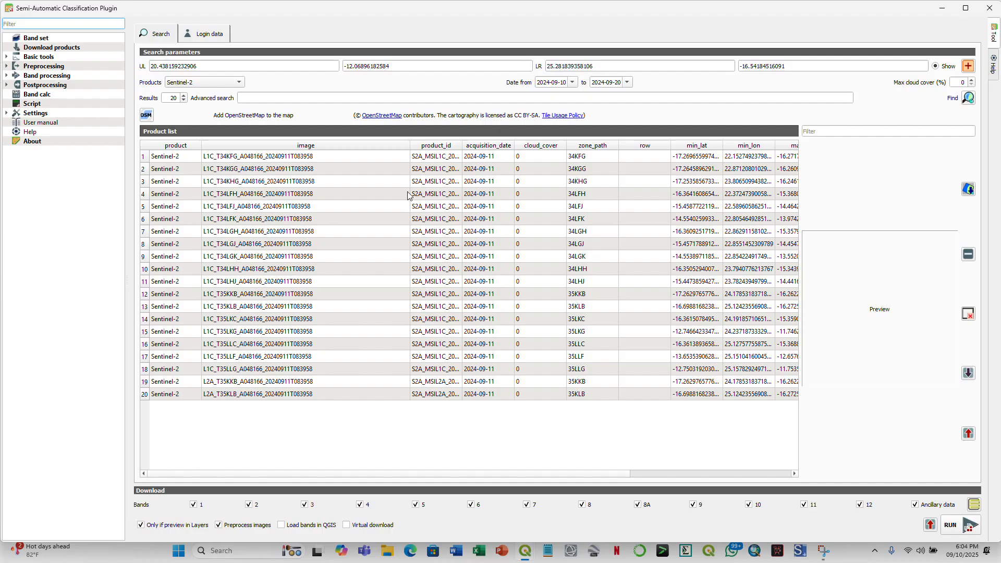
pyautogui.moveTo(612, 185)
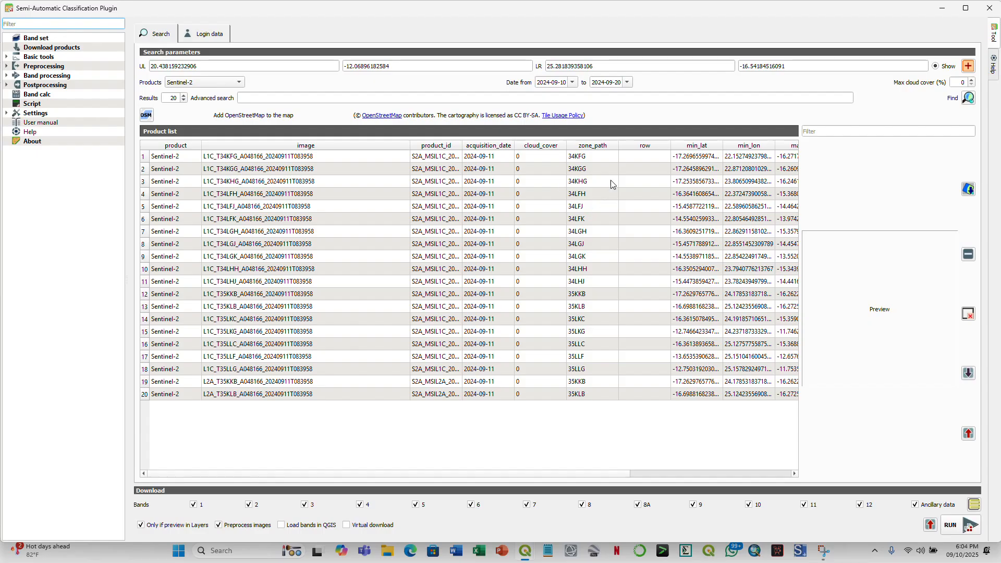
pyautogui.moveTo(589, 167)
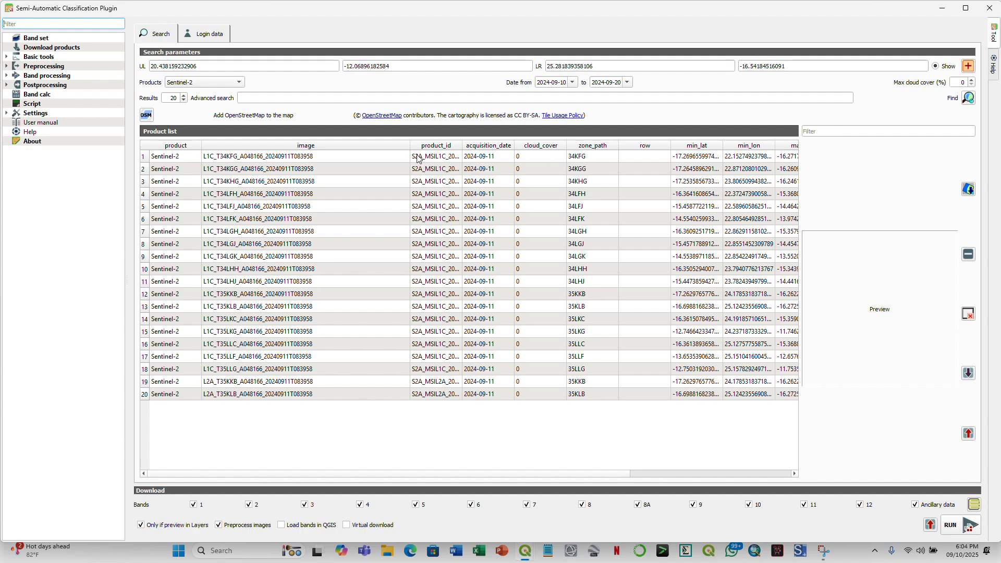
pyautogui.moveTo(418, 168)
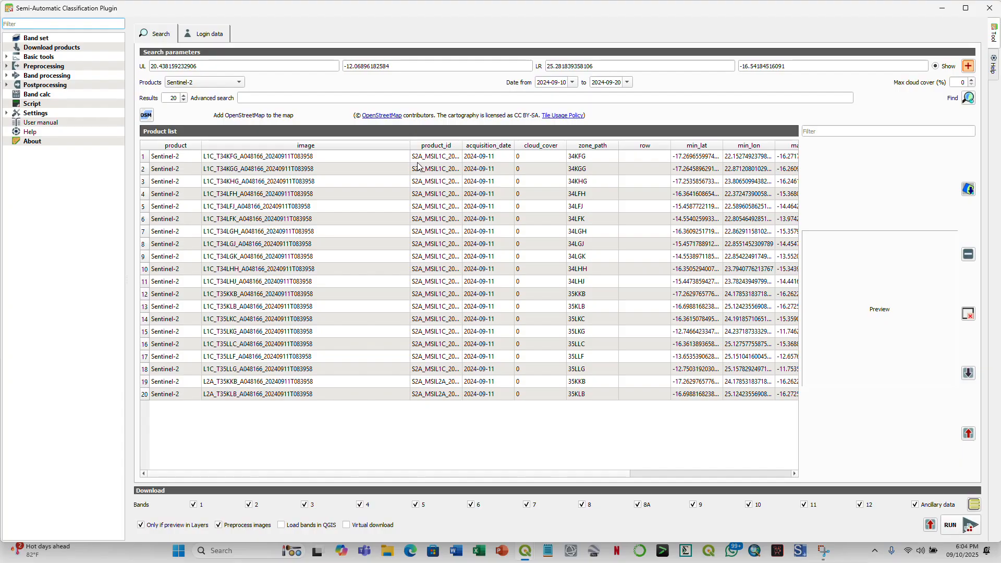
pyautogui.moveTo(427, 158)
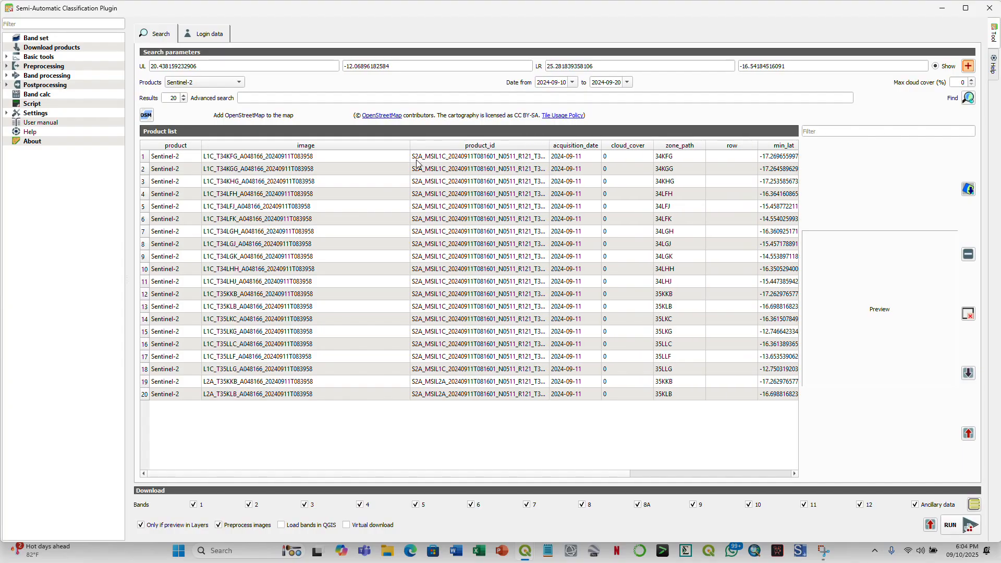
pyautogui.moveTo(615, 202)
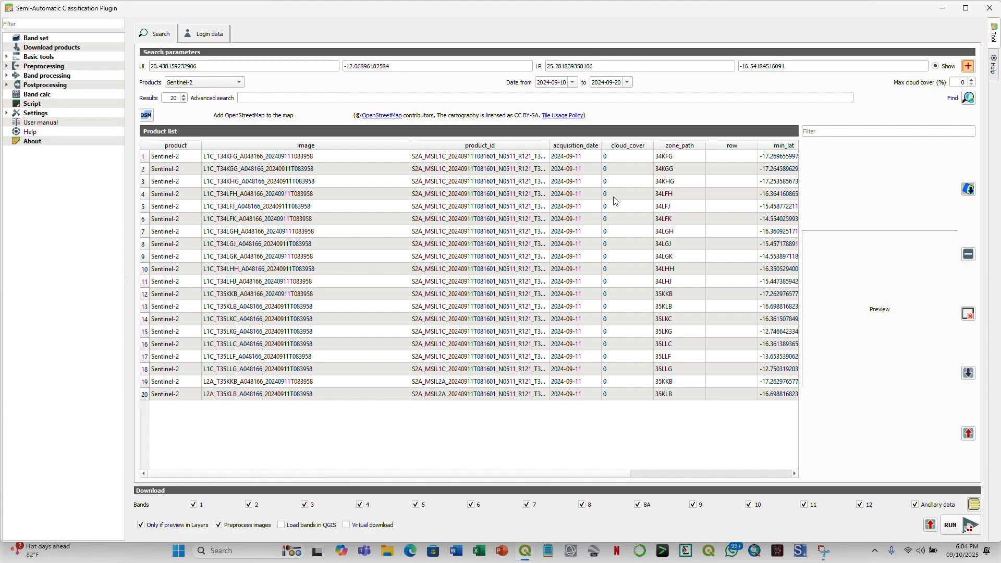
pyautogui.moveTo(672, 270)
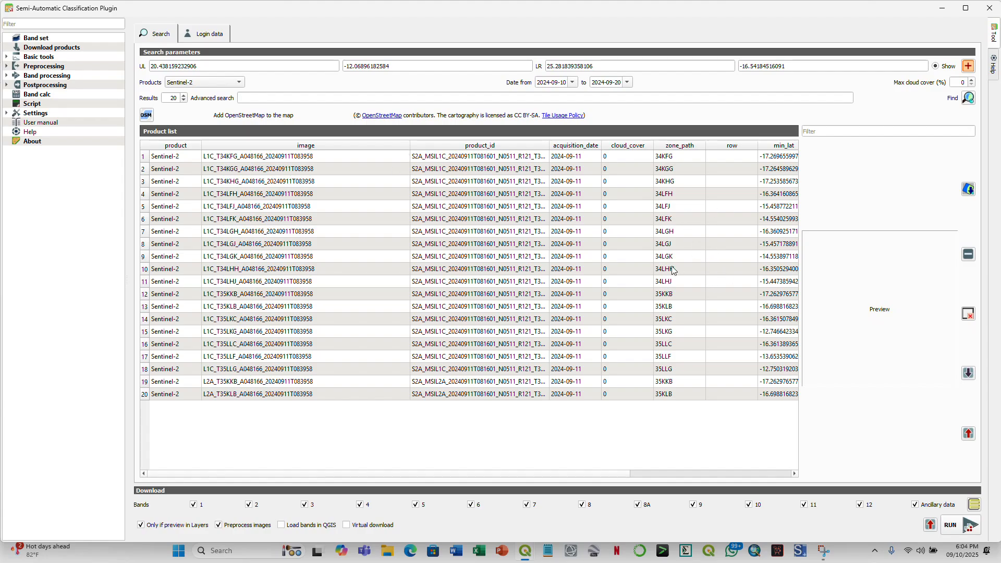
pyautogui.moveTo(677, 236)
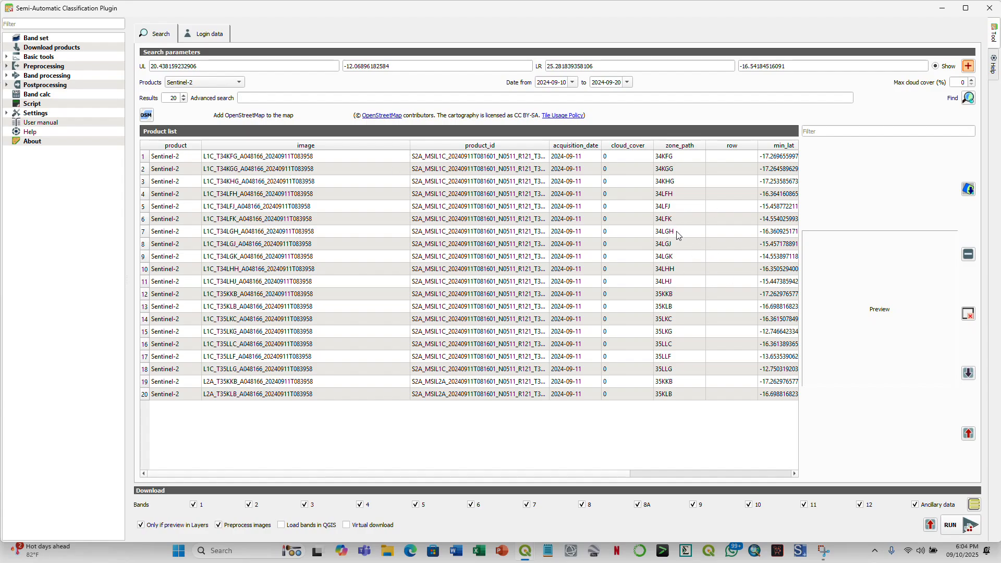
pyautogui.moveTo(653, 235)
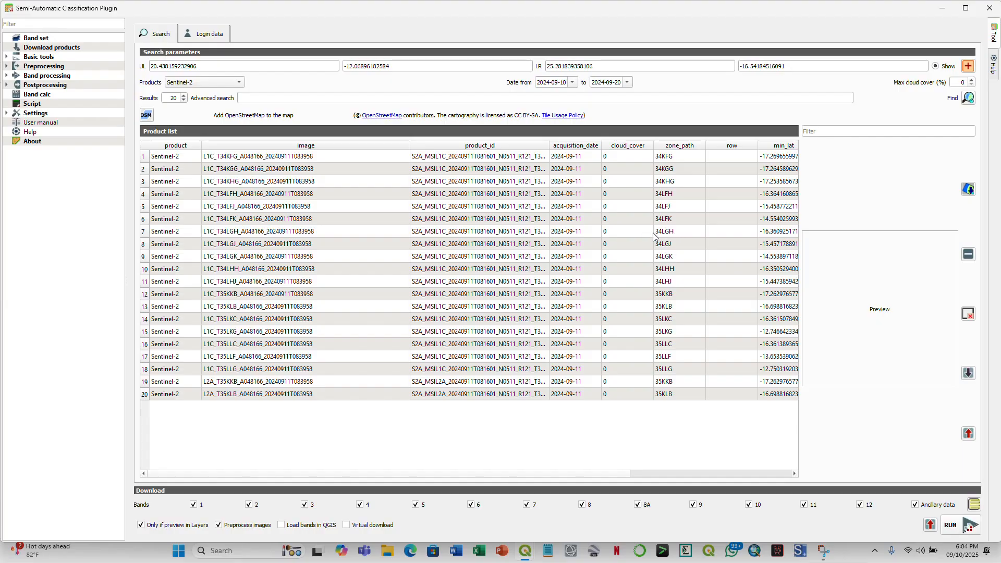
pyautogui.moveTo(416, 240)
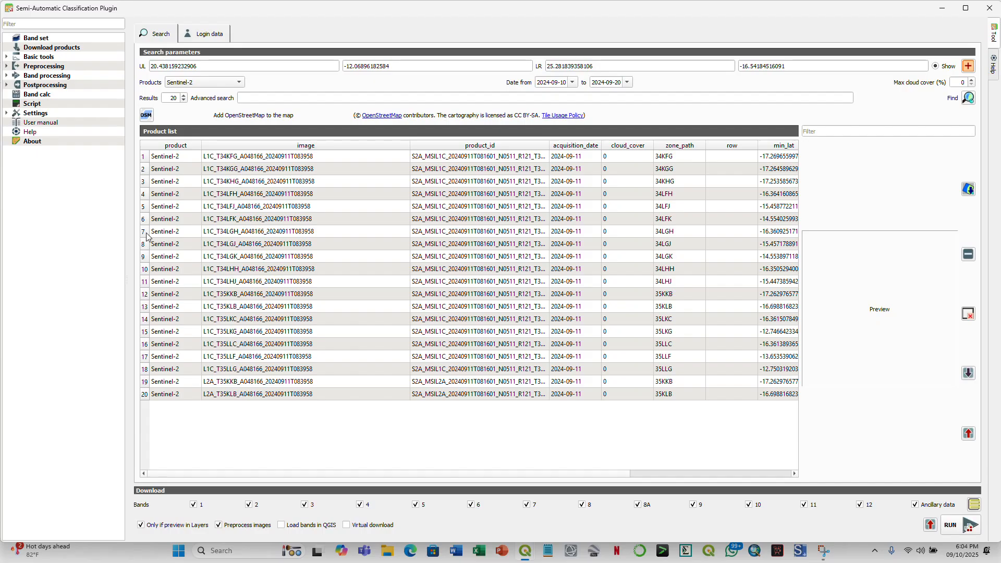
pyautogui.moveTo(146, 237)
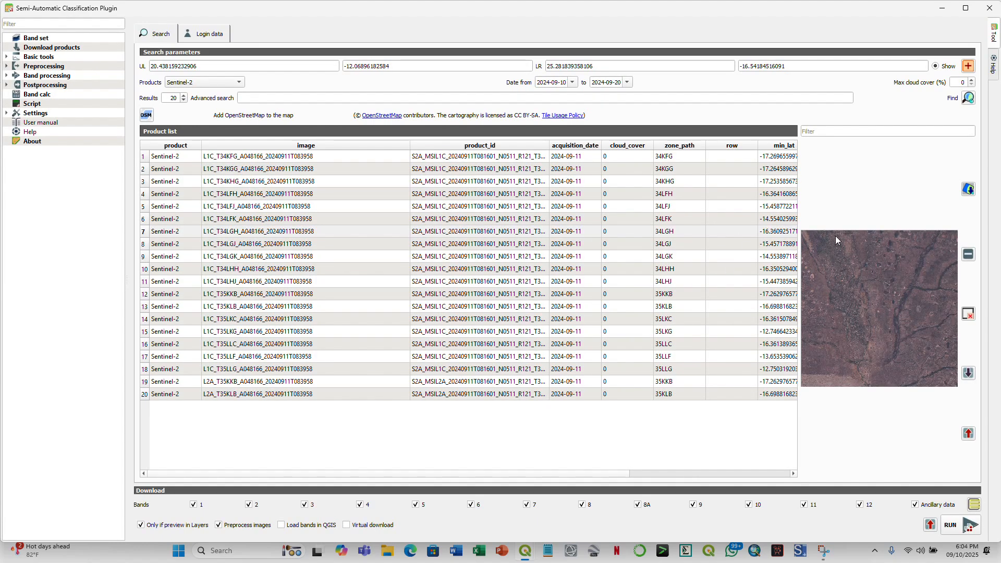
pyautogui.moveTo(869, 267)
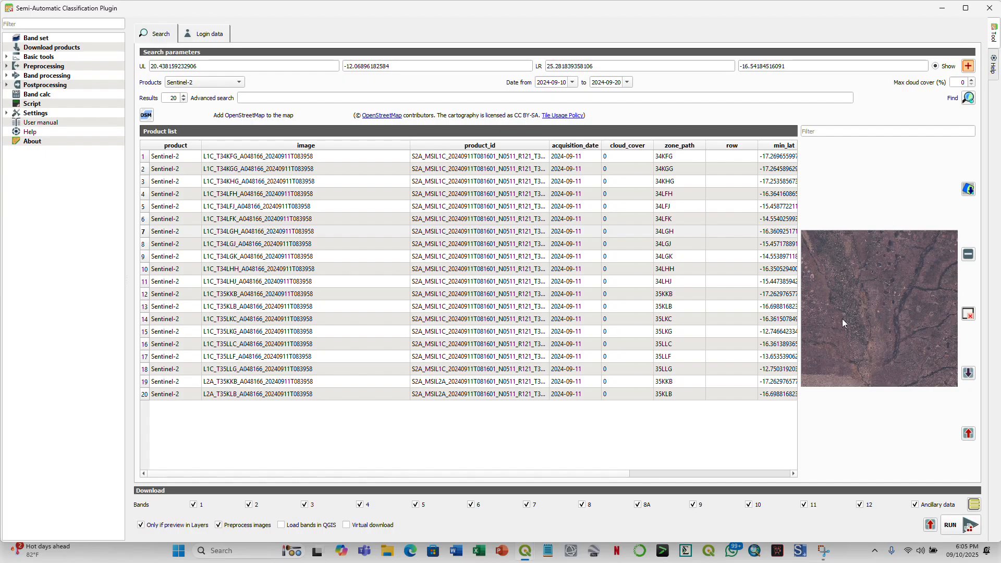
pyautogui.moveTo(828, 267)
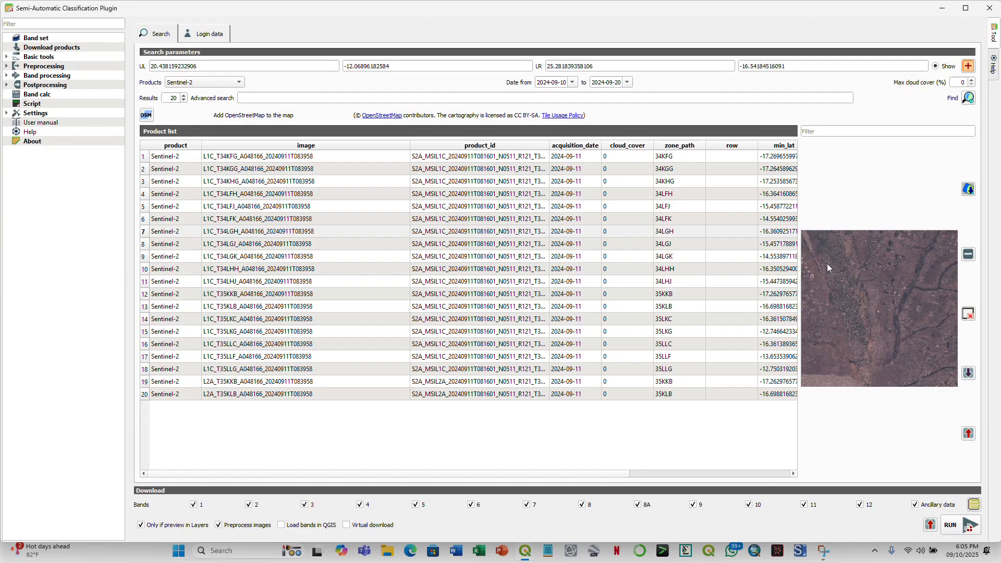
pyautogui.moveTo(933, 248)
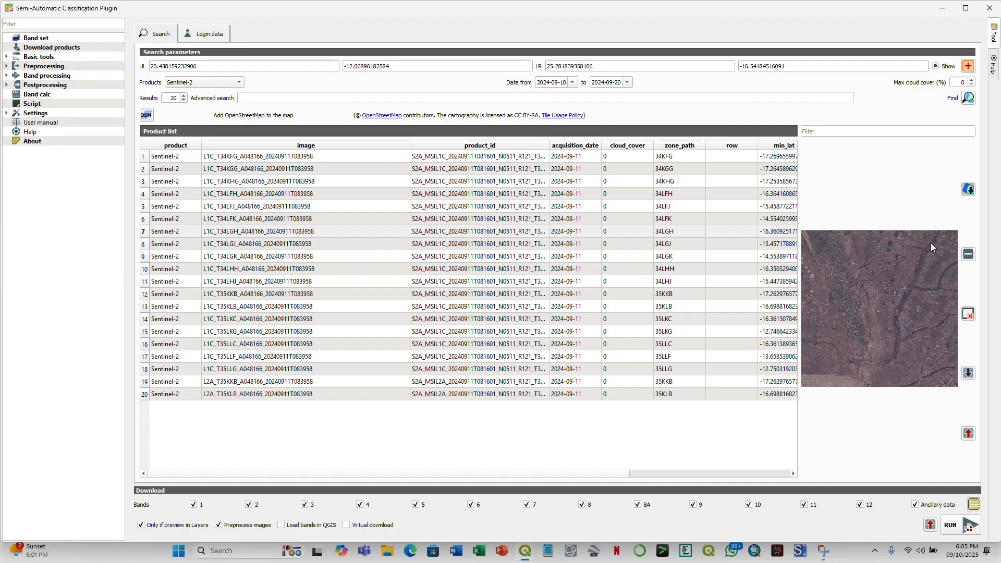
pyautogui.moveTo(854, 287)
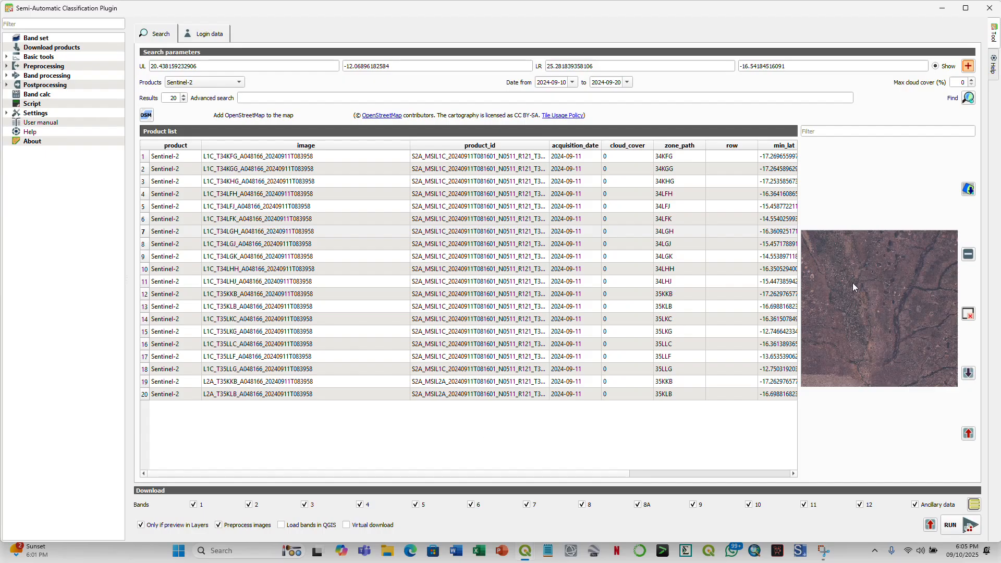
pyautogui.moveTo(166, 514)
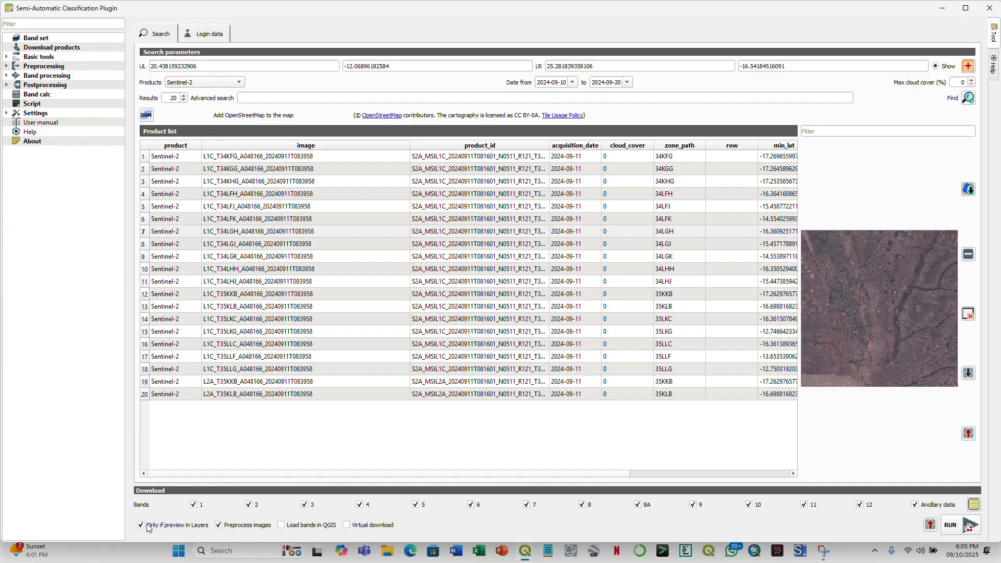
pyautogui.moveTo(341, 322)
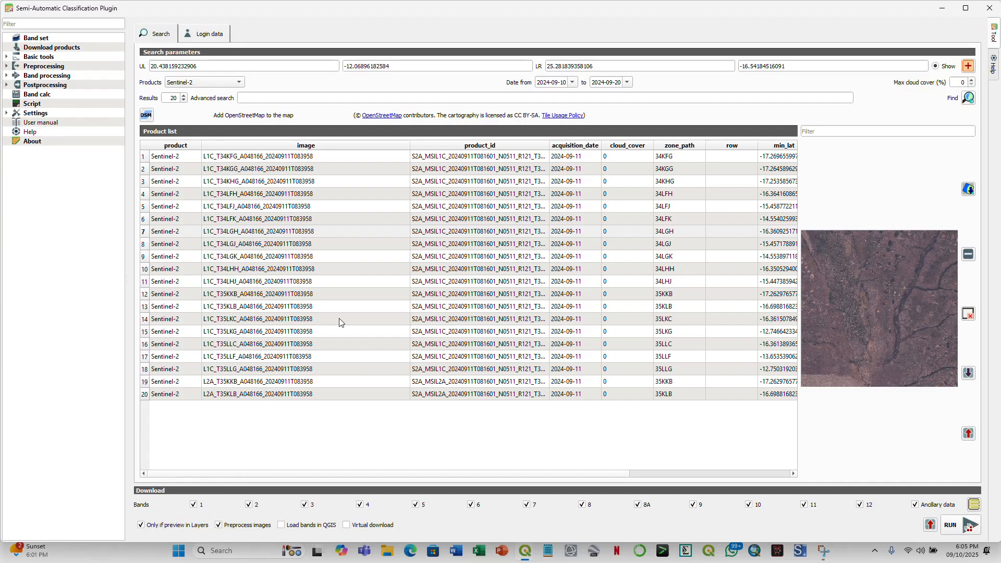
pyautogui.moveTo(147, 236)
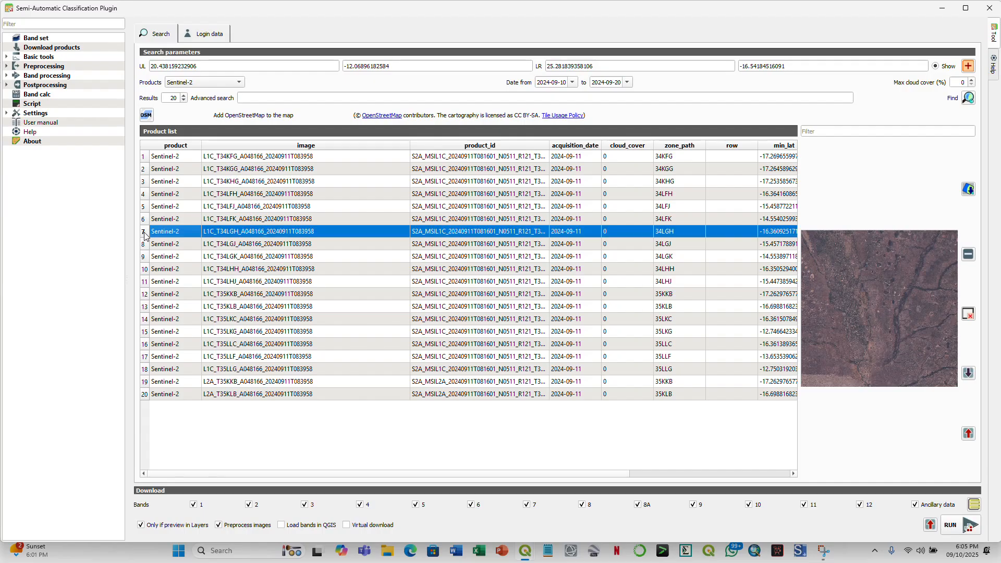
pyautogui.moveTo(637, 298)
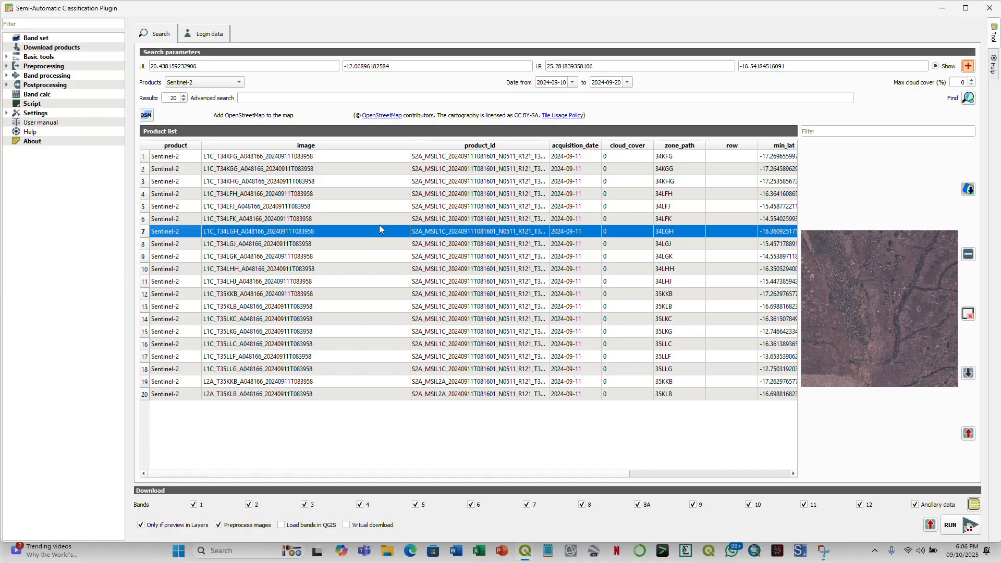
pyautogui.moveTo(265, 485)
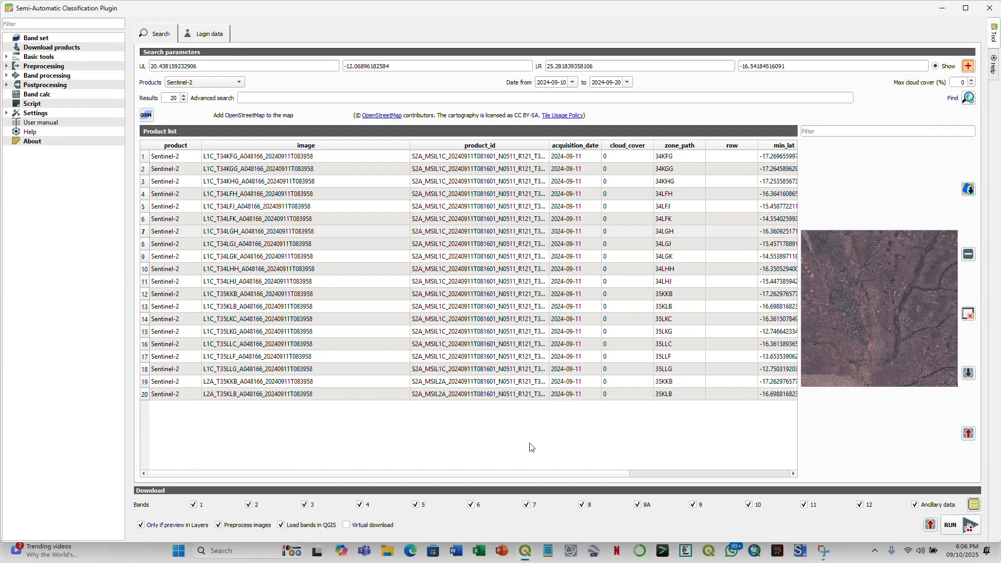
pyautogui.moveTo(837, 311)
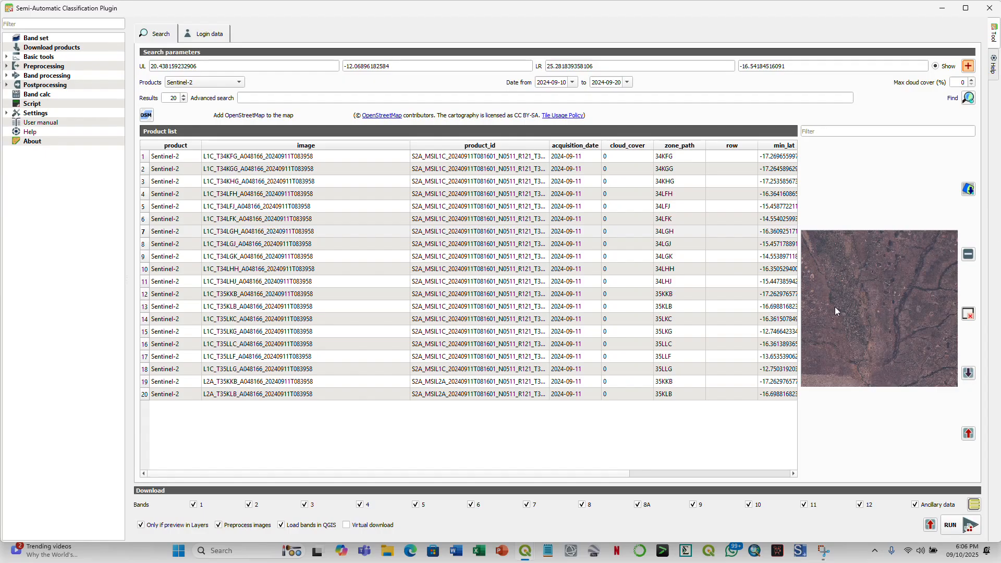
pyautogui.moveTo(305, 352)
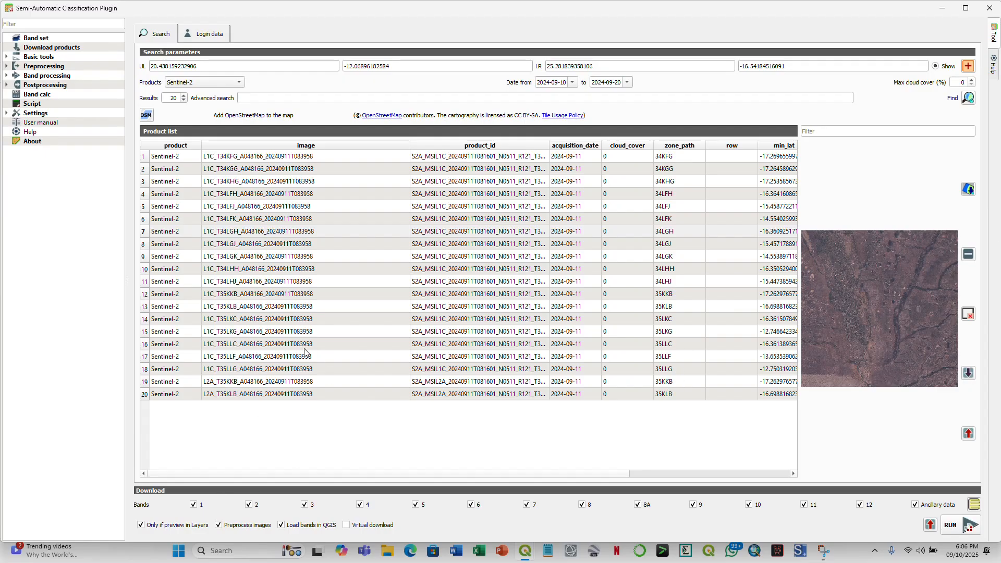
pyautogui.moveTo(713, 352)
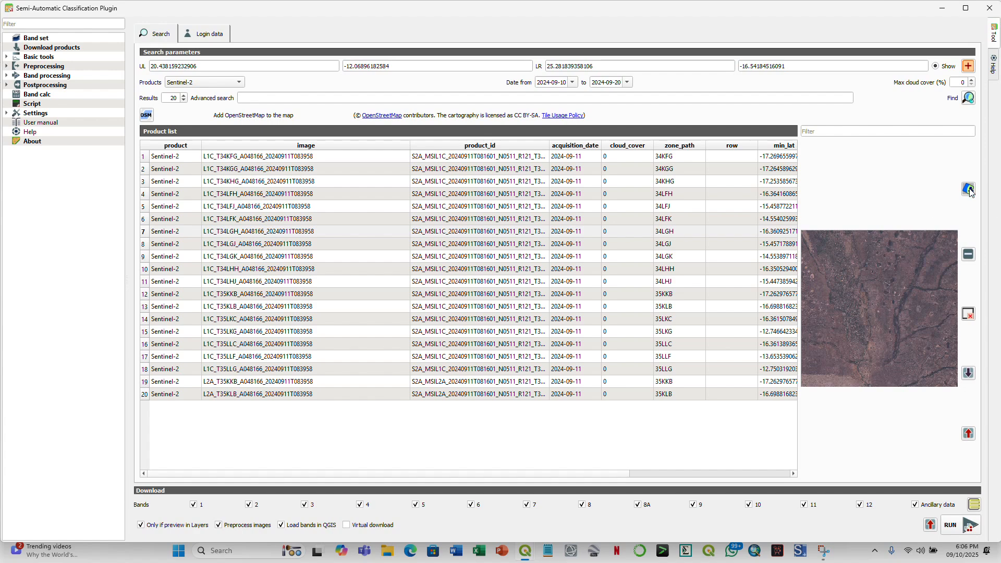
pyautogui.moveTo(968, 190)
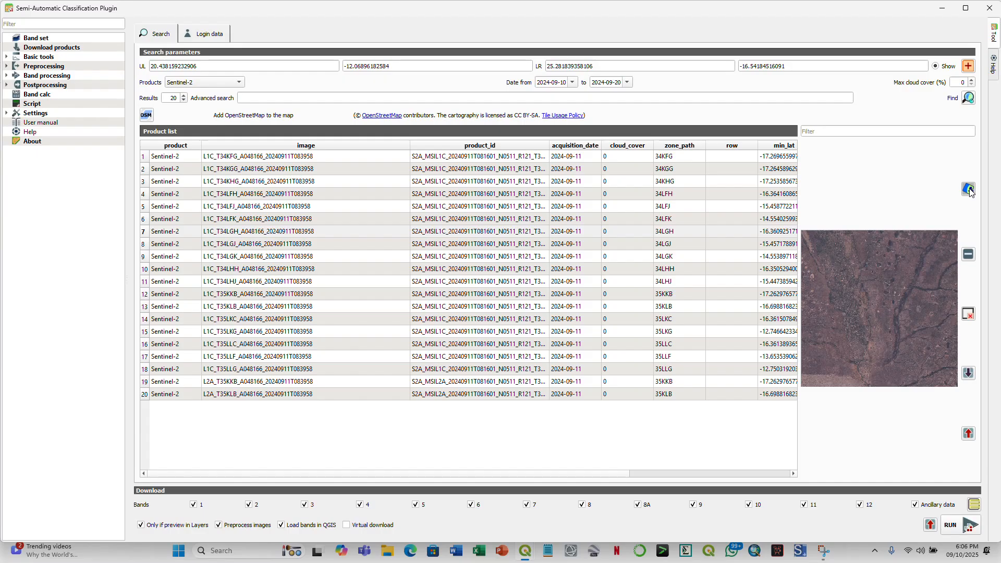
# Step: Load the 34LGH scene preview into Layers and toggle it off and on over the basemap
pyautogui.click(256, 231)
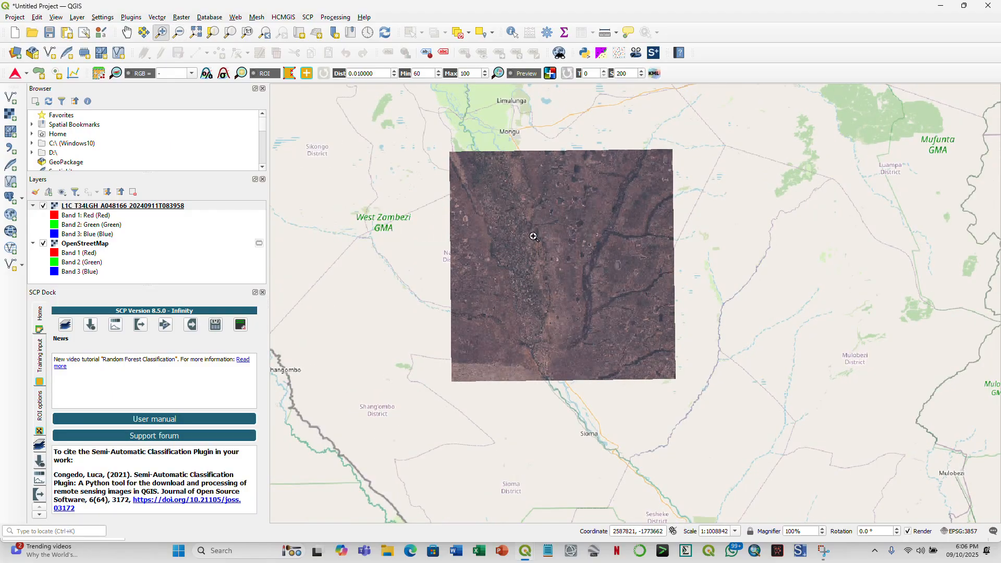
pyautogui.click(43, 206)
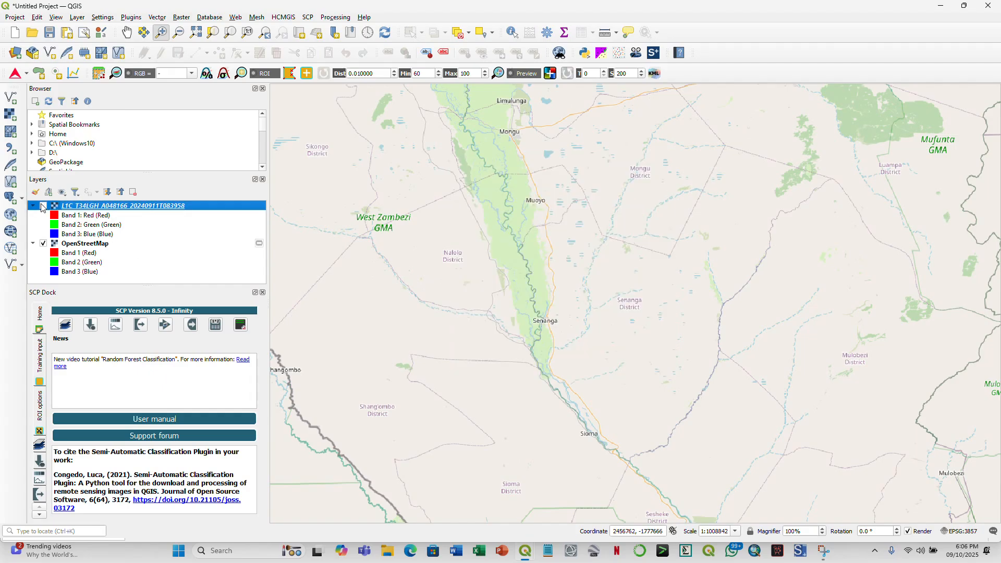
pyautogui.click(43, 205)
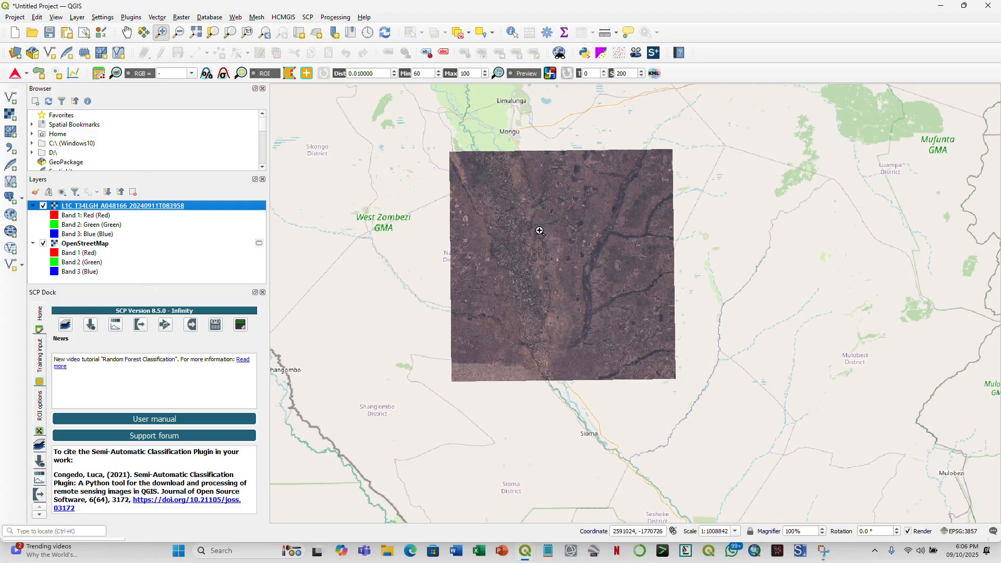
pyautogui.moveTo(455, 280)
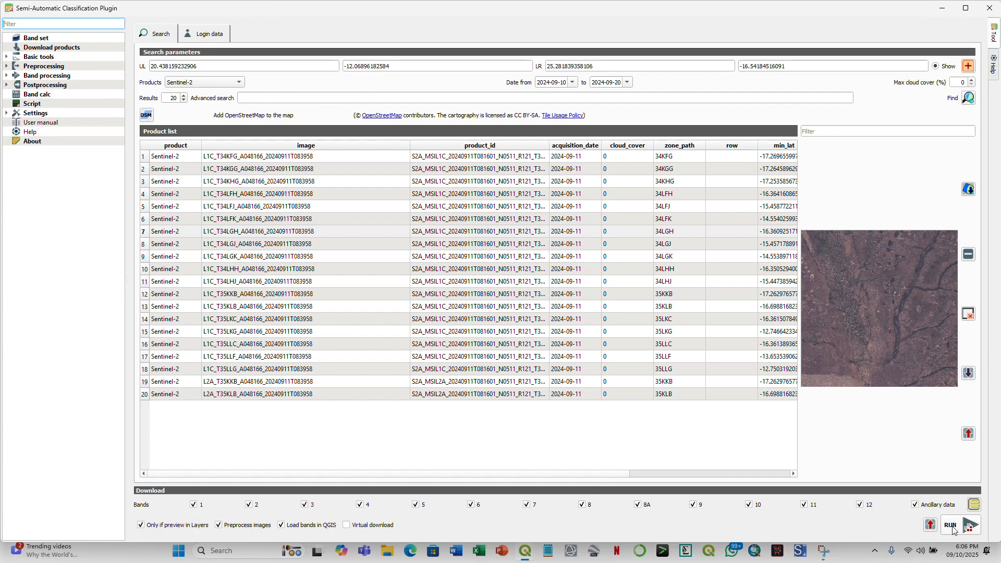
# Step: Run the 34LGH download into Desktop > MU GIS Class > Practical Flood Mapping > Sentinel2_imagery
pyautogui.click(950, 525)
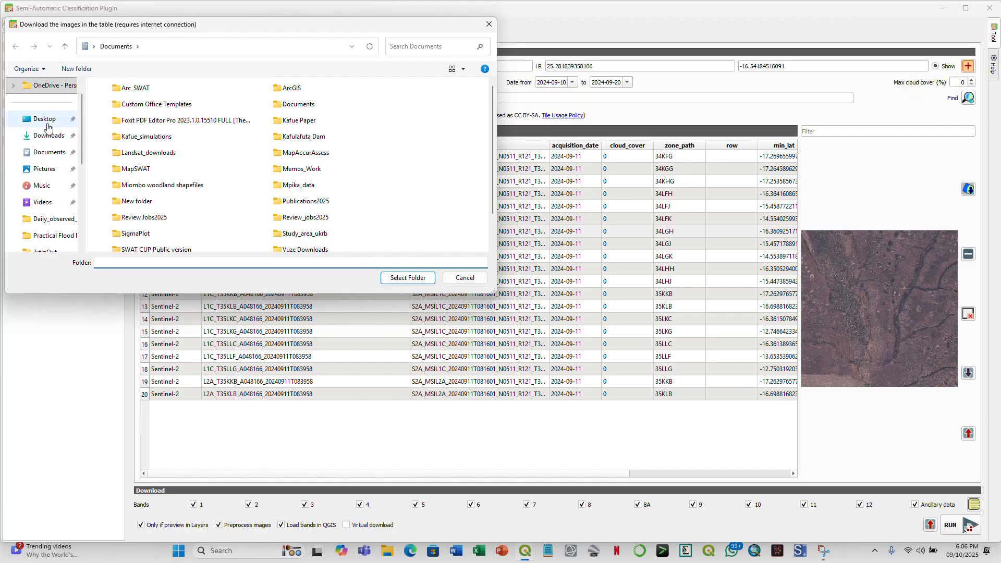
pyautogui.click(43, 119)
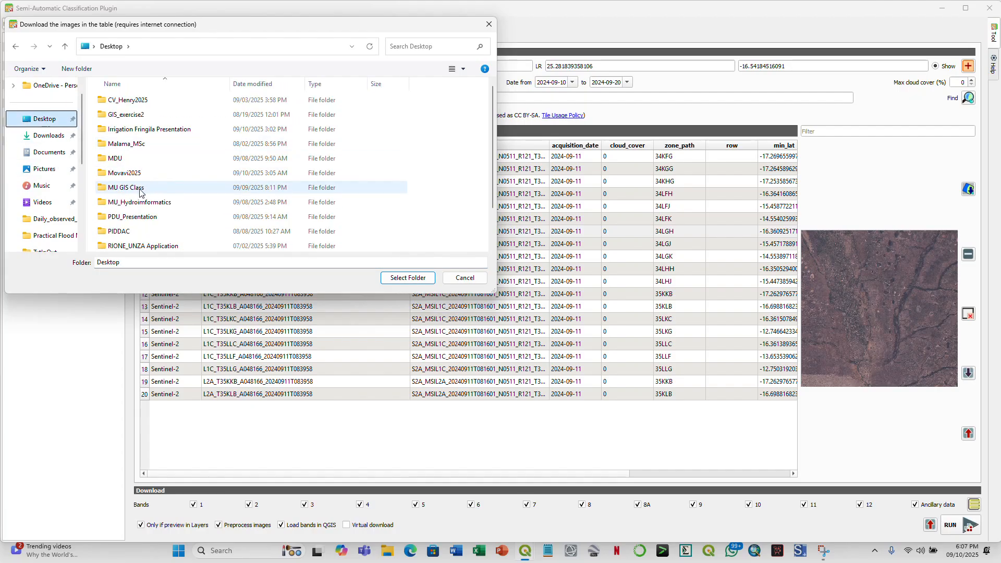
pyautogui.moveTo(124, 188)
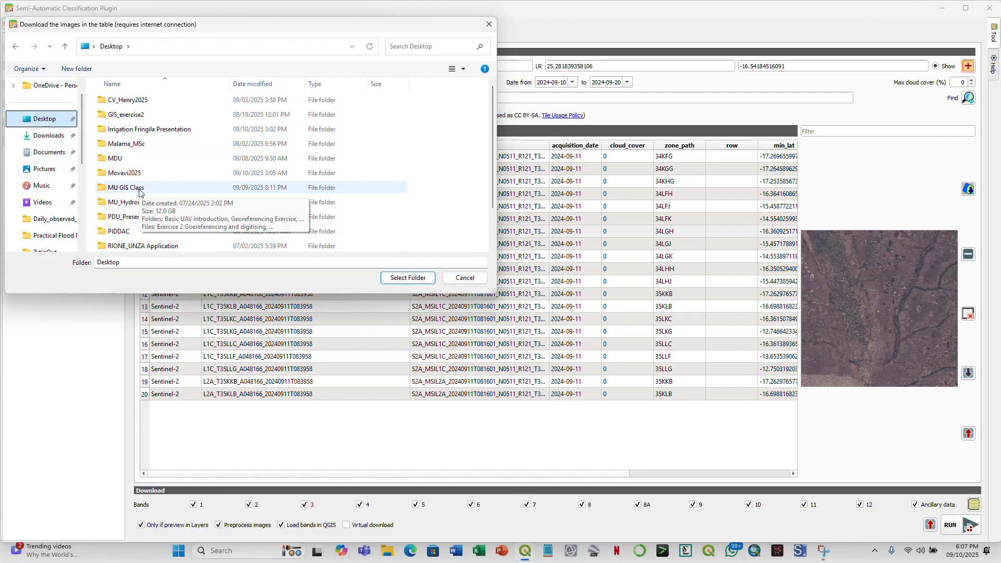
pyautogui.doubleClick(124, 187)
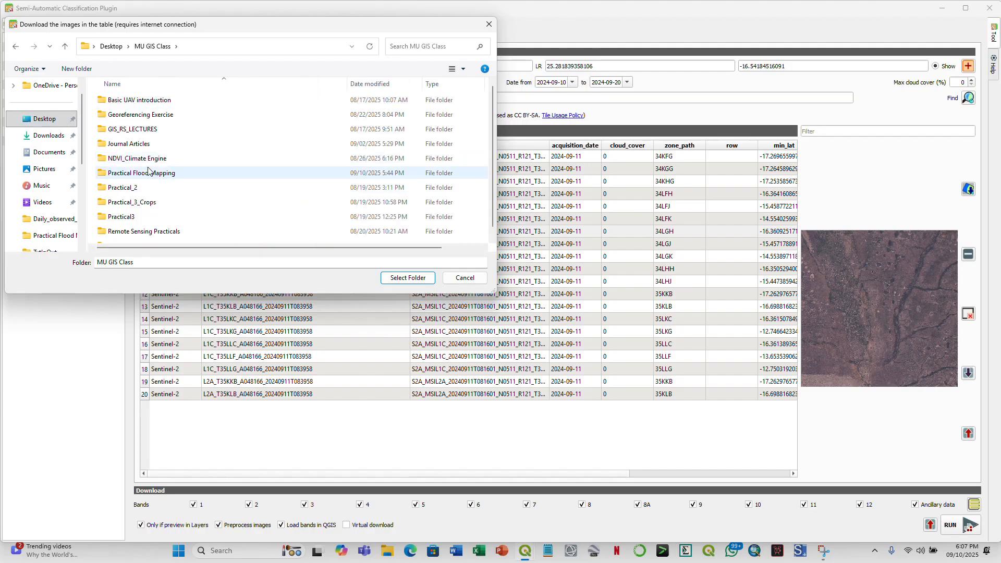
pyautogui.doubleClick(141, 172)
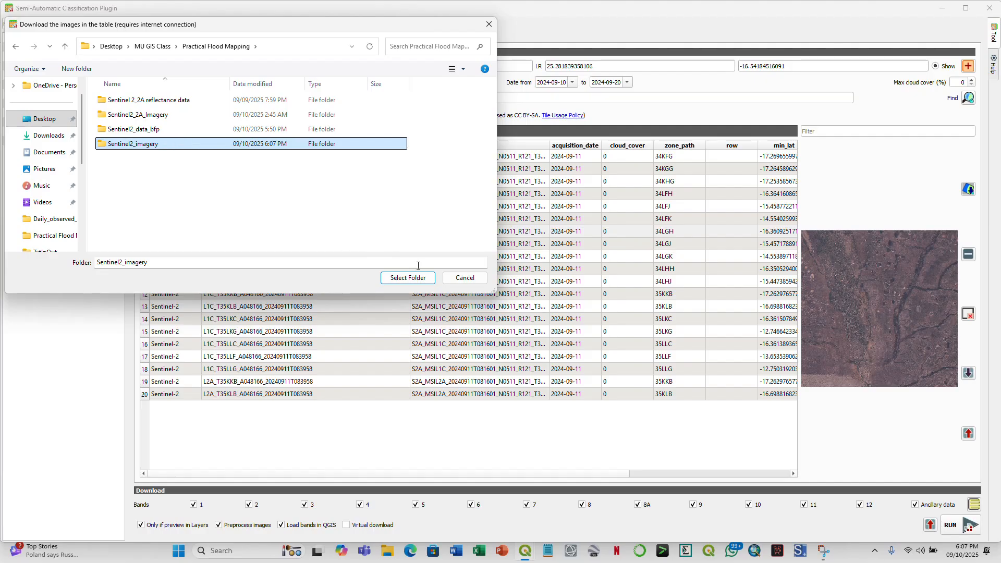
pyautogui.moveTo(332, 256)
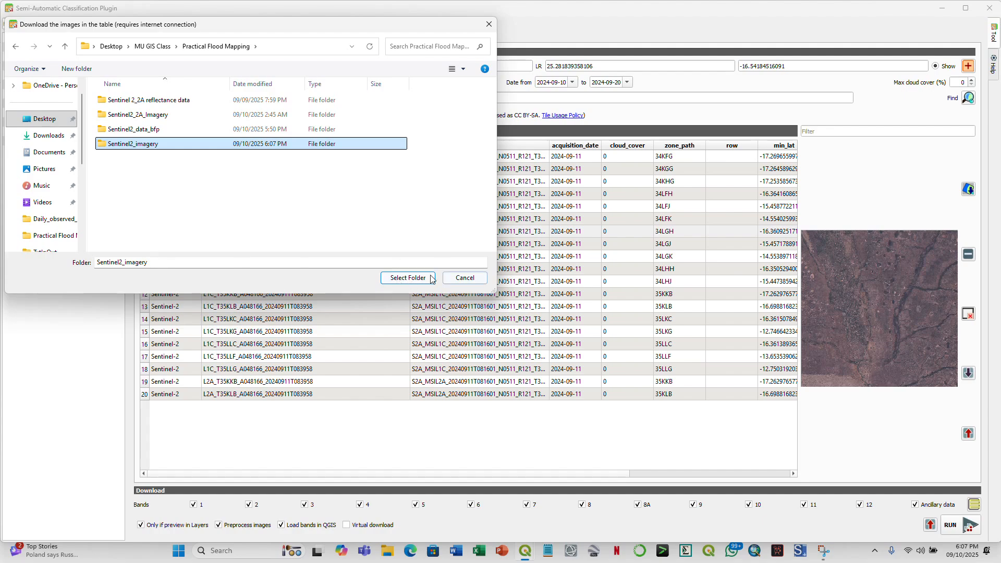
pyautogui.click(407, 278)
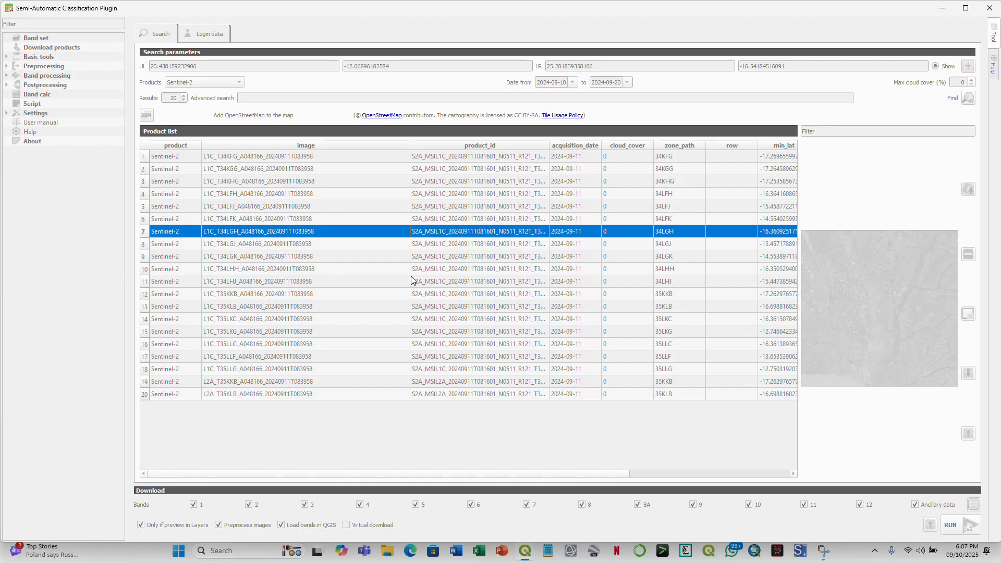
pyautogui.moveTo(429, 210)
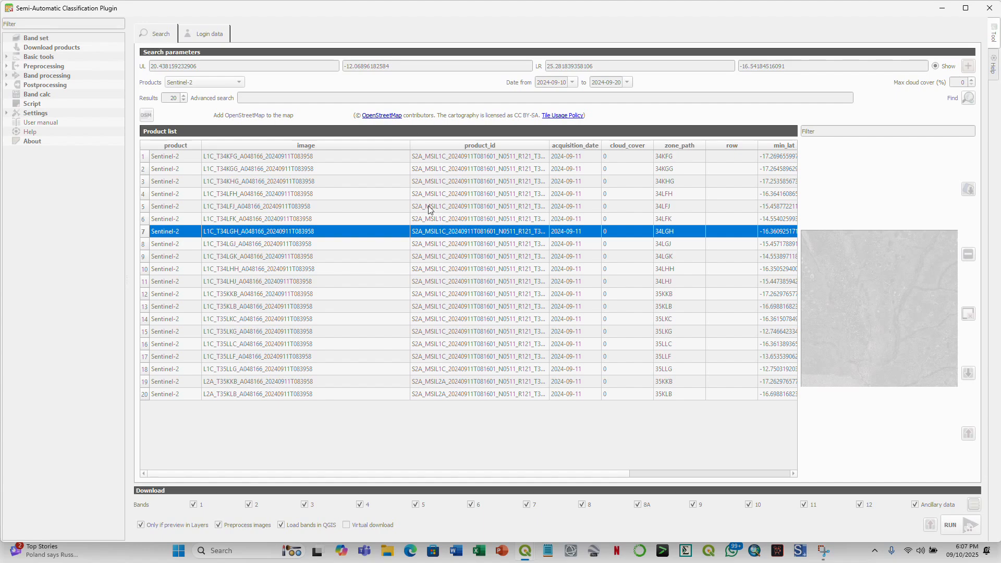
pyautogui.moveTo(450, 443)
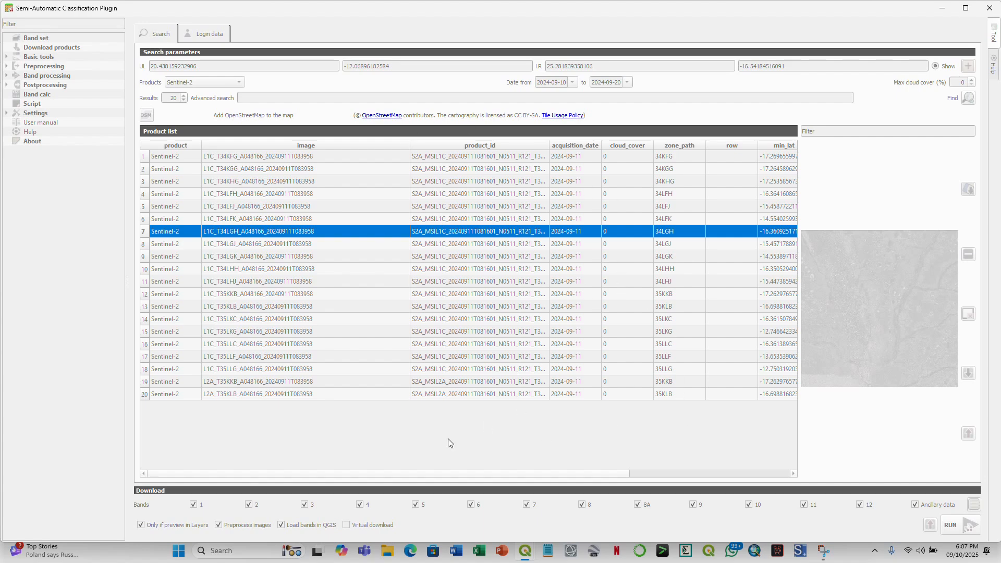
pyautogui.moveTo(525, 551)
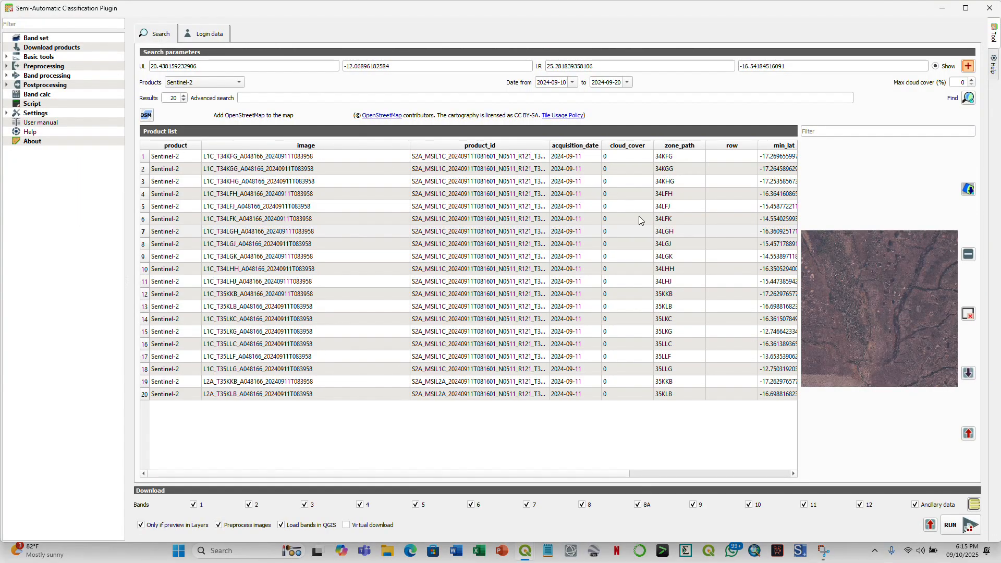
pyautogui.moveTo(721, 371)
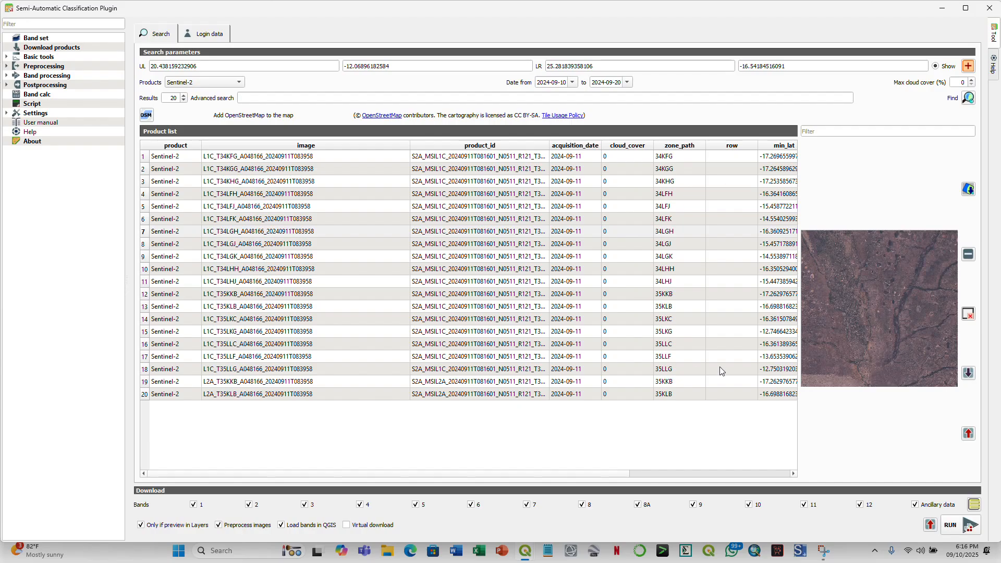
pyautogui.moveTo(525, 554)
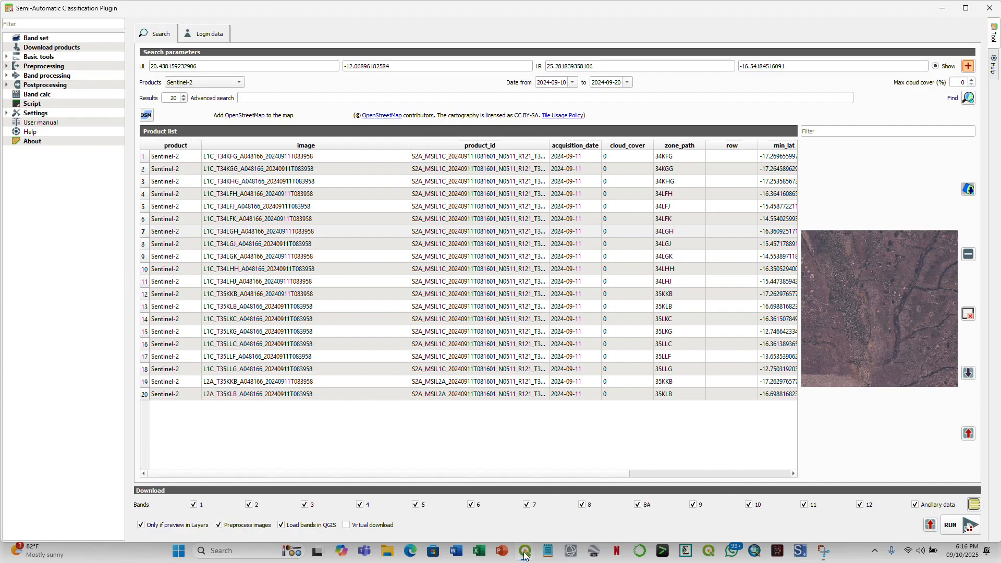
# Step: Back in the main window, collapse the B8A, B12 and B08 band layers' legends in the Layers panel
pyautogui.click(524, 551)
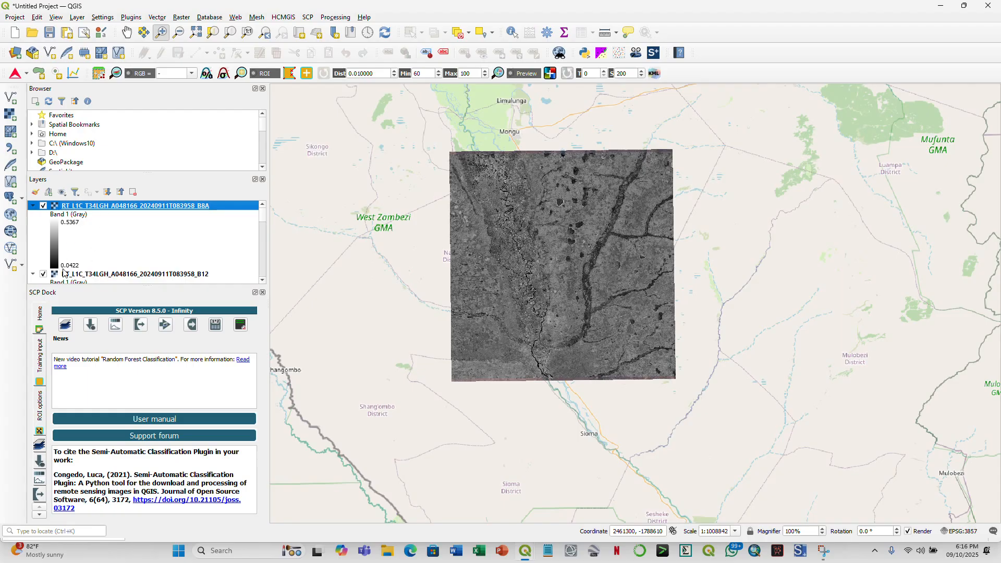
pyautogui.moveTo(267, 223)
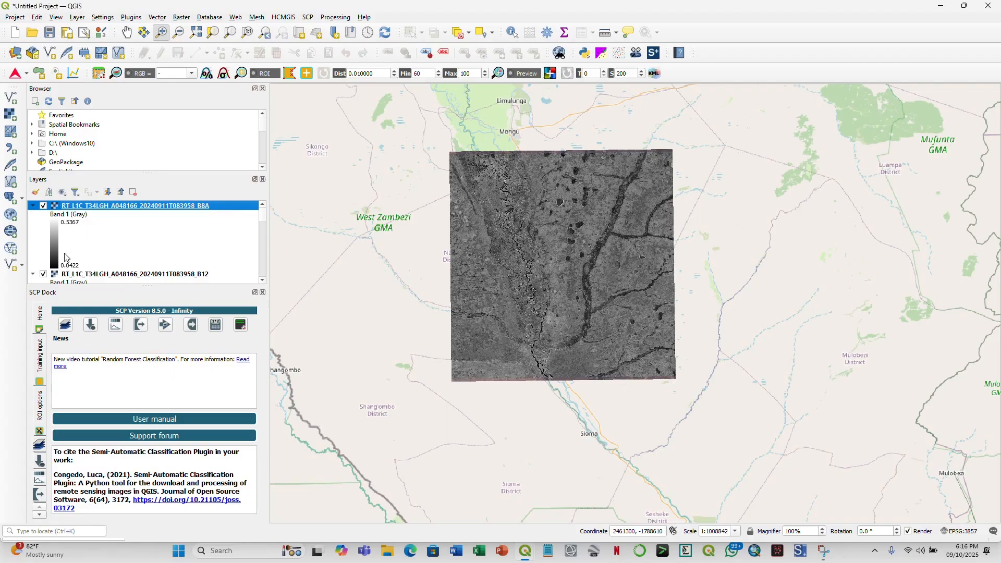
pyautogui.scroll(-3)
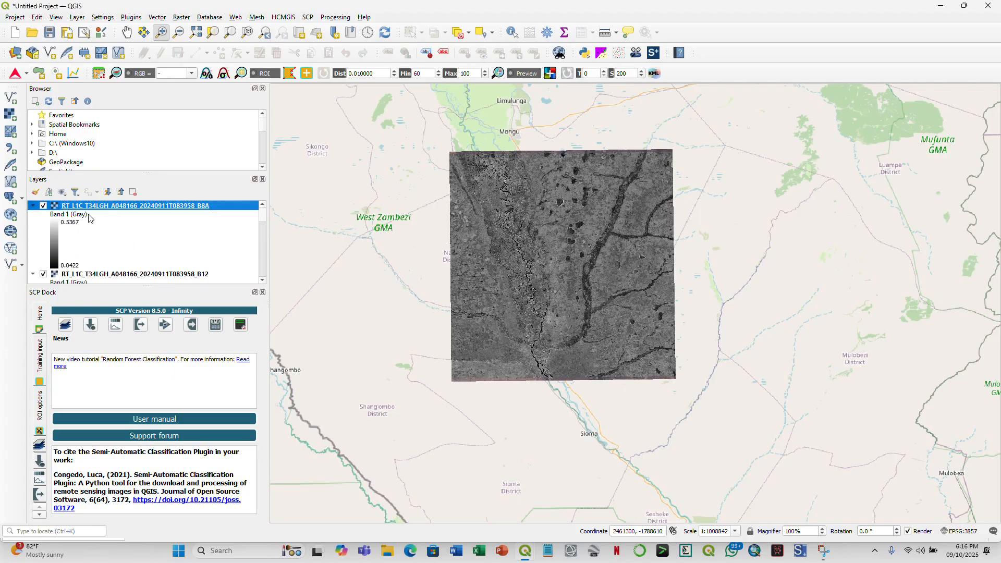
pyautogui.click(32, 205)
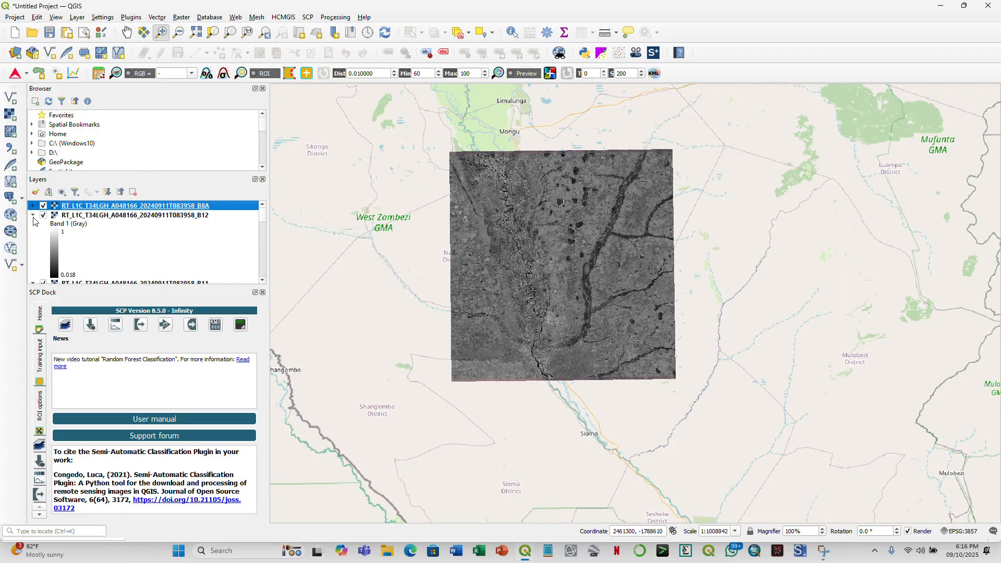
pyautogui.click(34, 215)
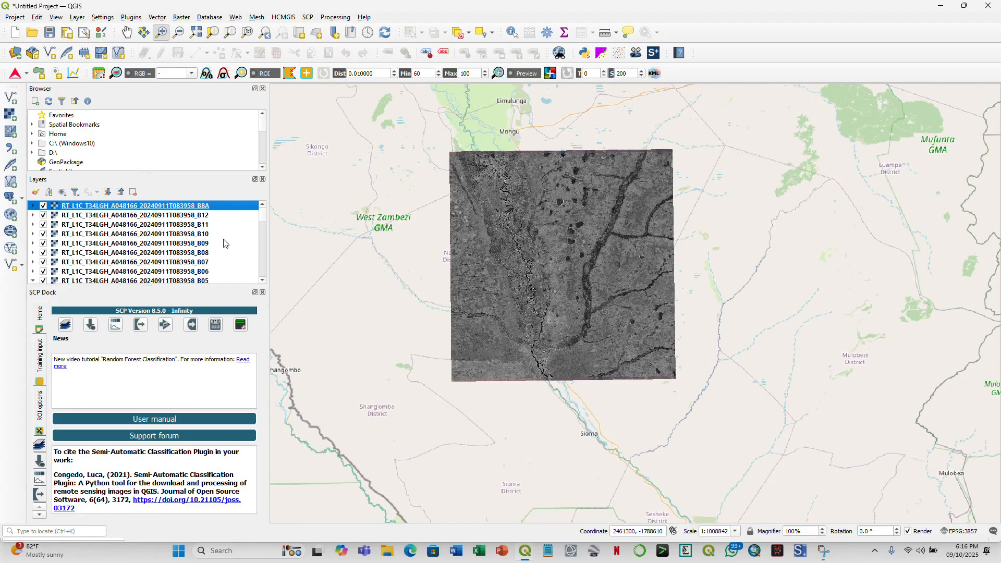
pyautogui.click(140, 252)
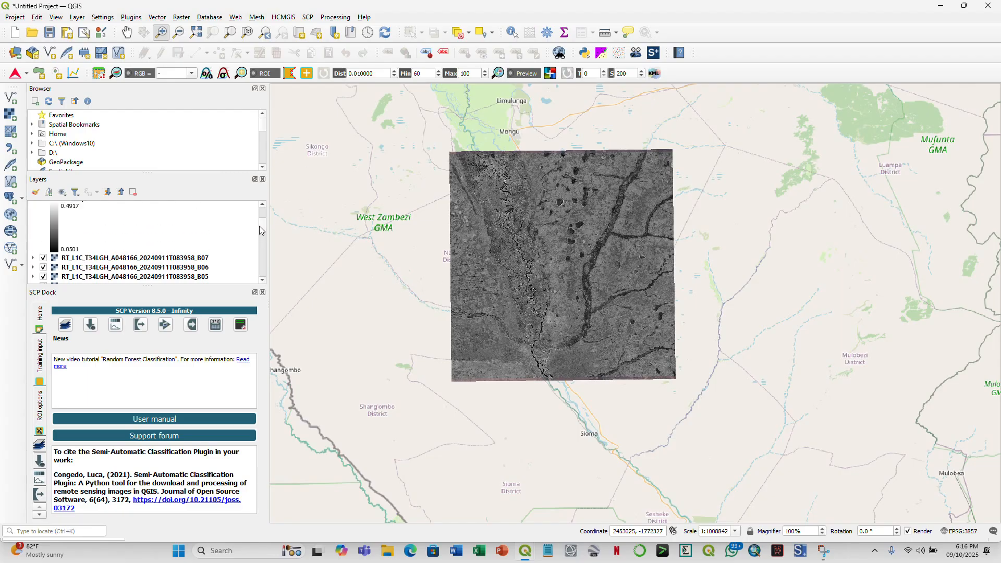
pyautogui.click(134, 253)
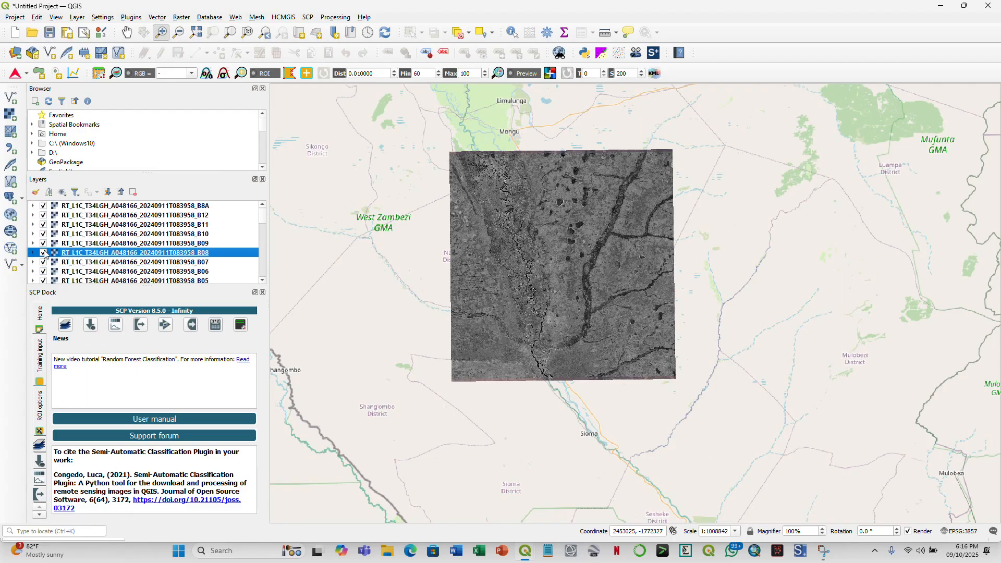